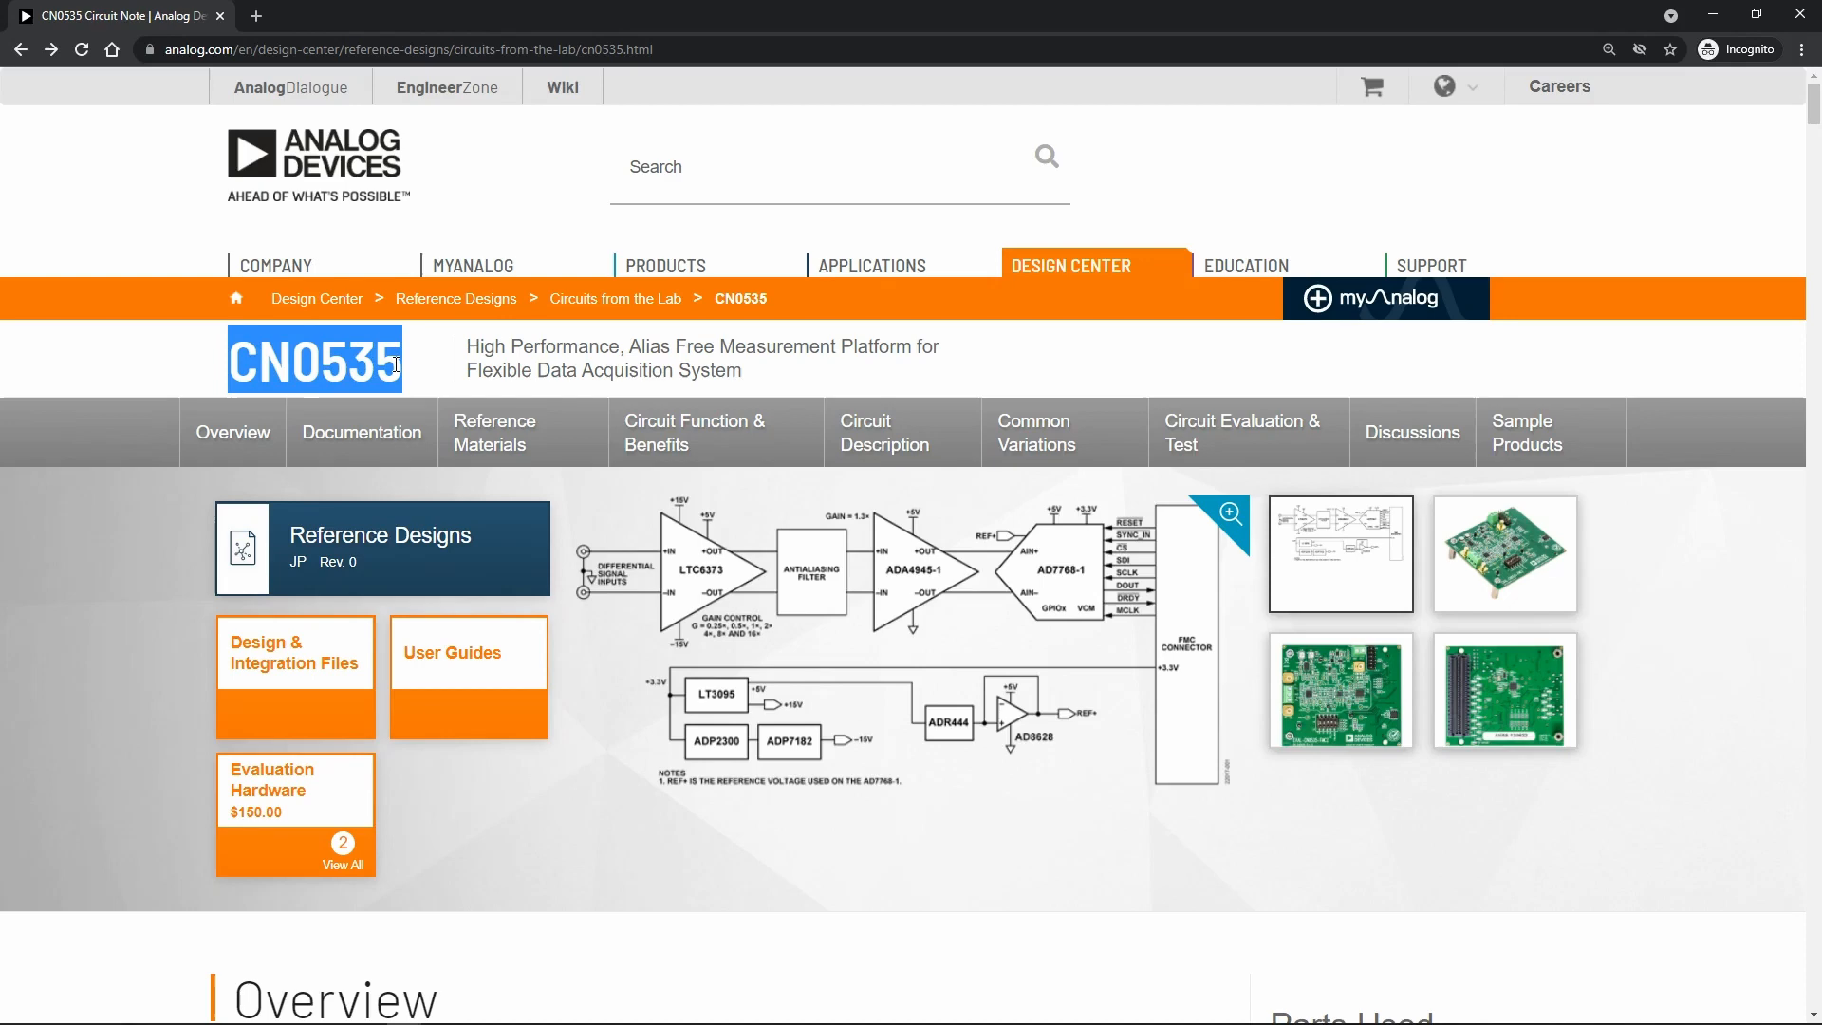
# Step: Open the CN0535 user guide and reach its Software Projects and Platforms section
pyautogui.click(452, 659)
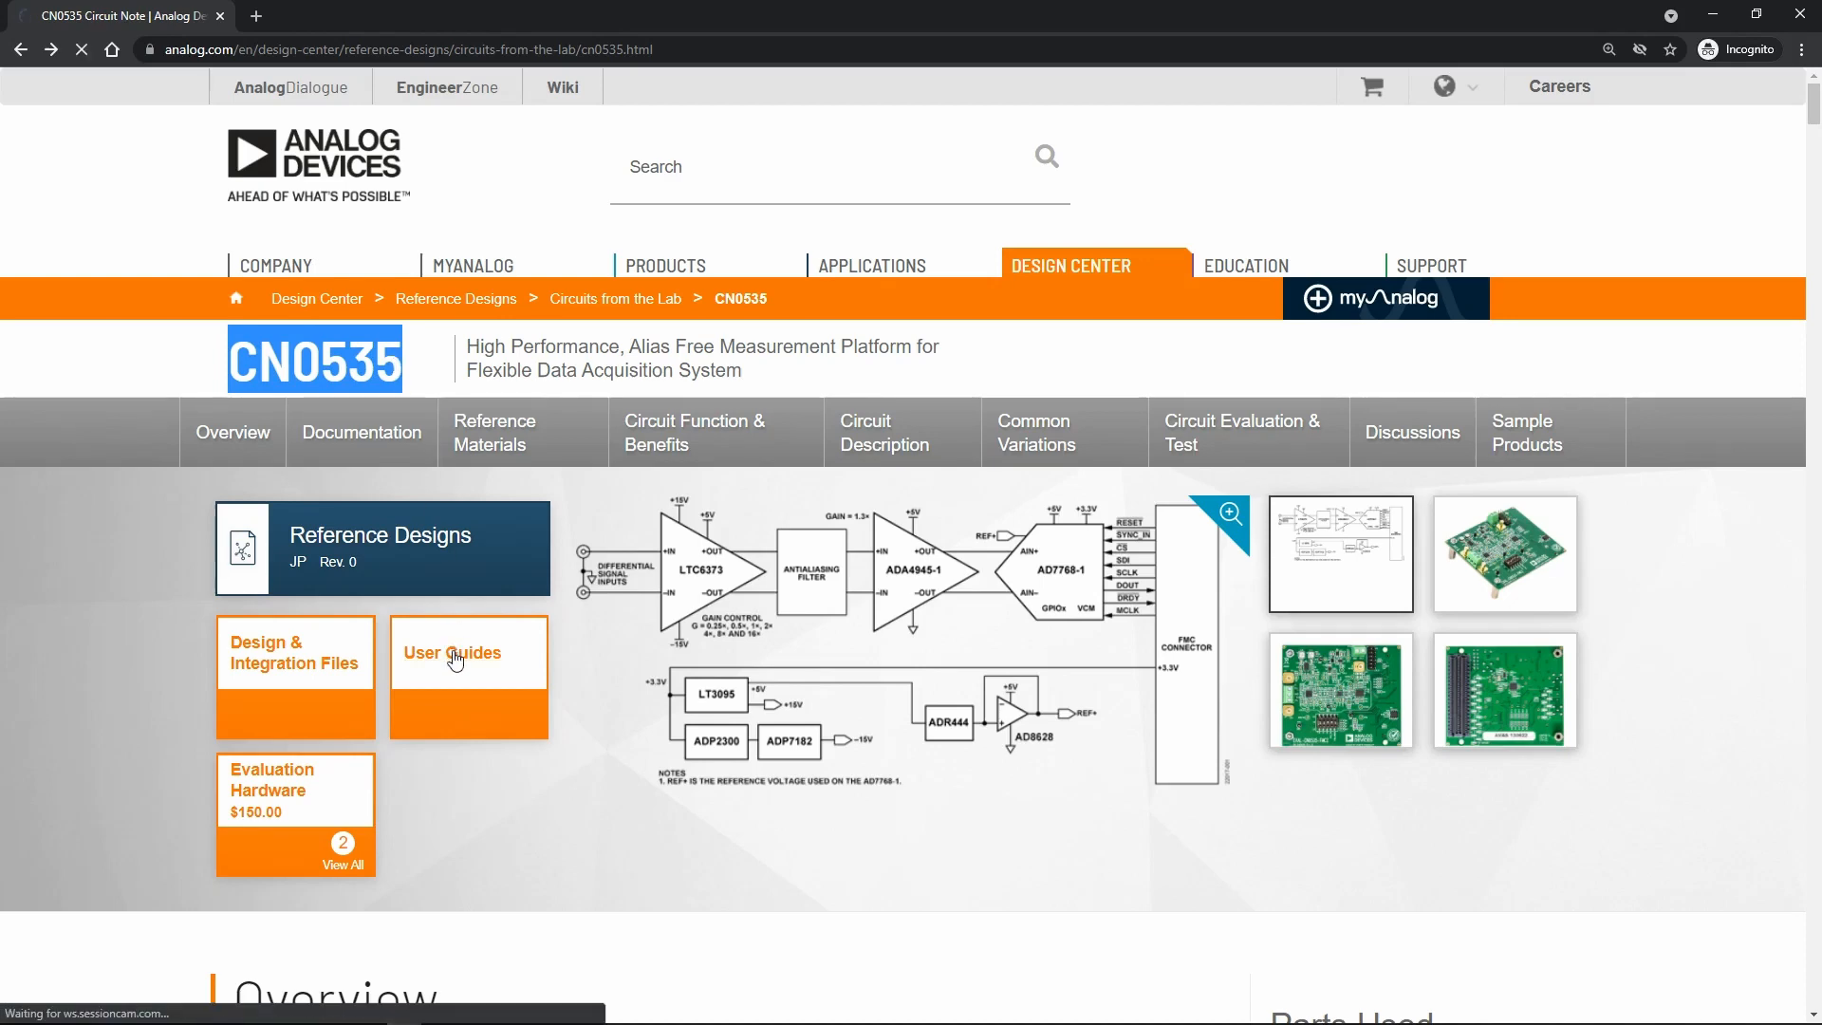
pyautogui.click(450, 652)
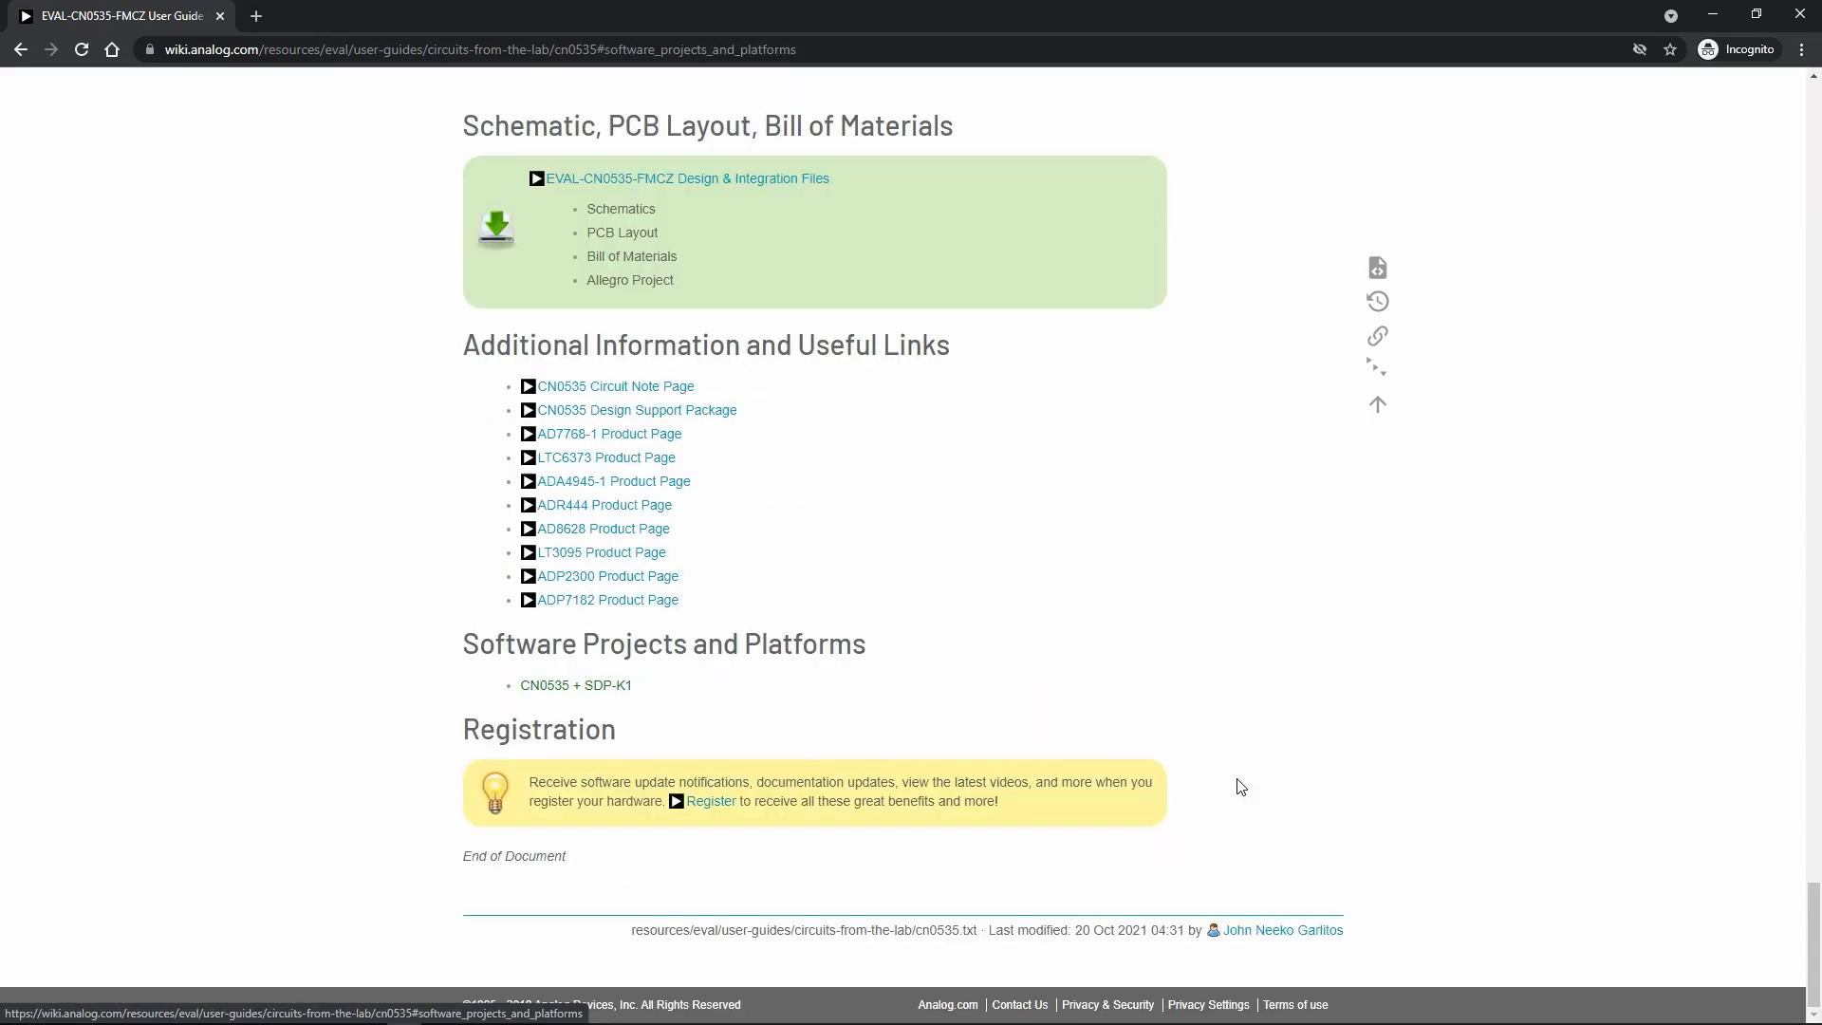
pyautogui.moveTo(1223, 782)
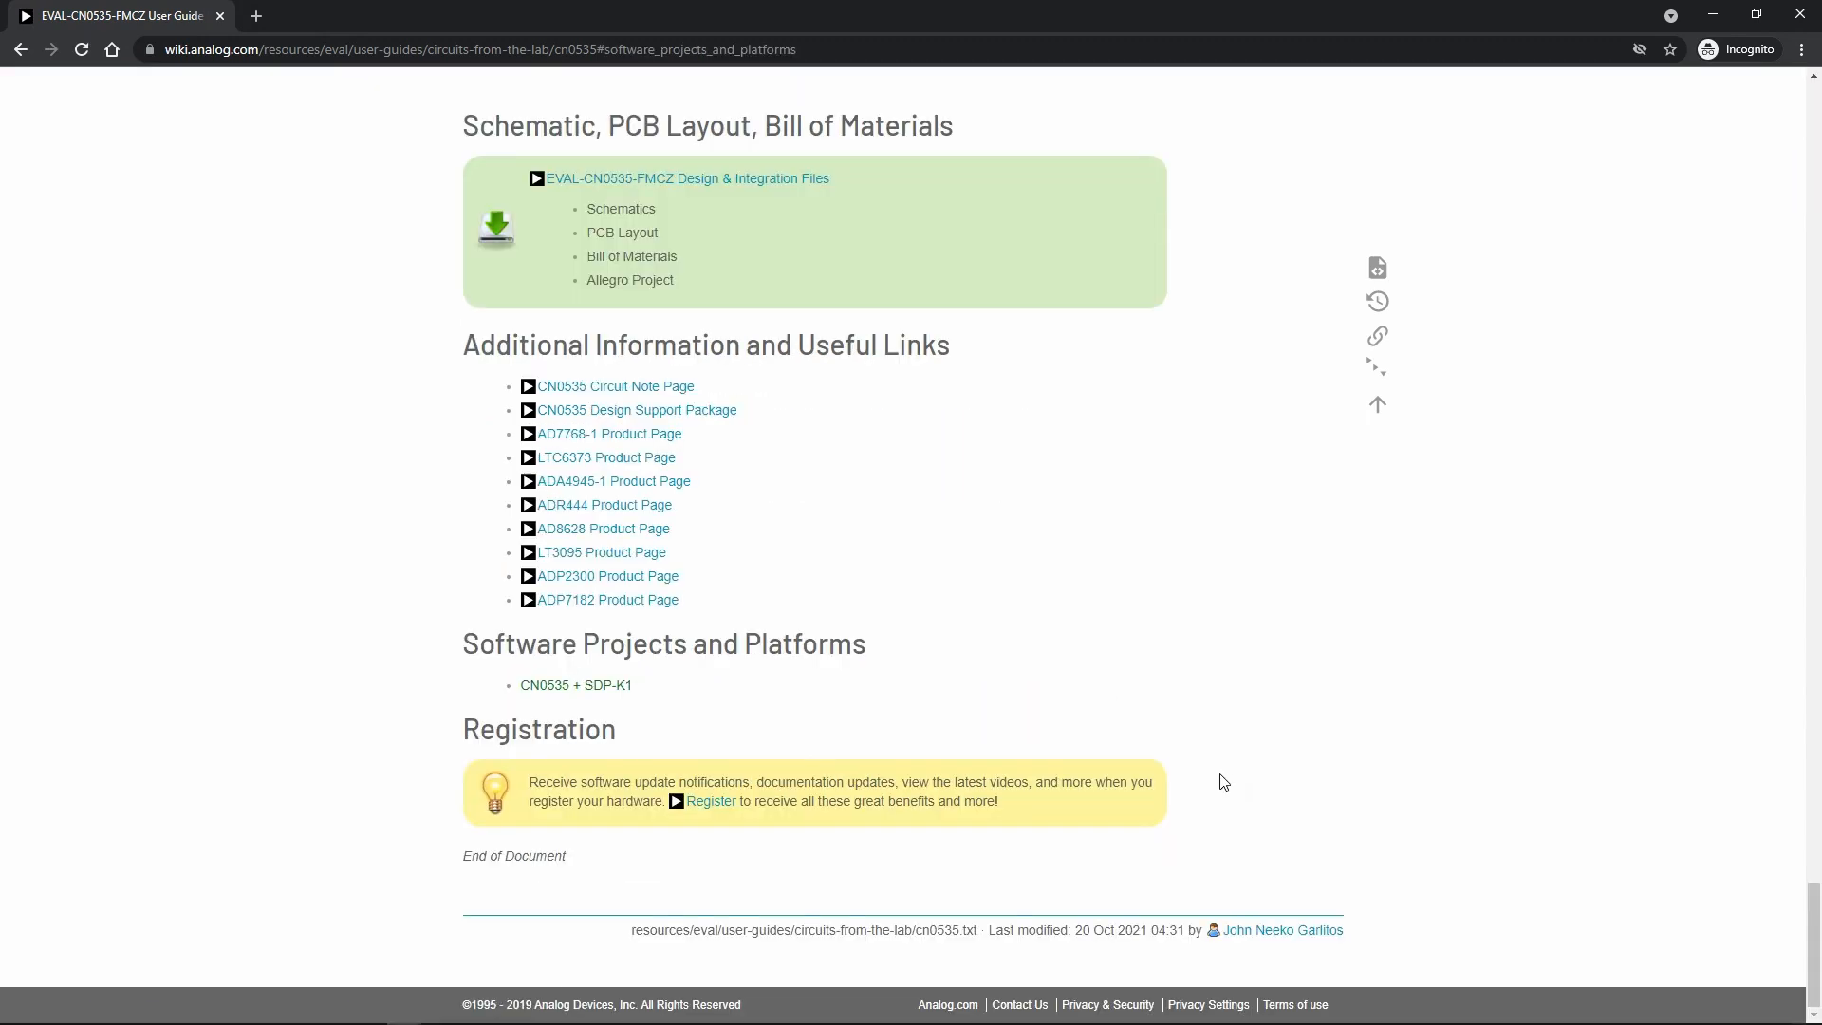
pyautogui.click(577, 685)
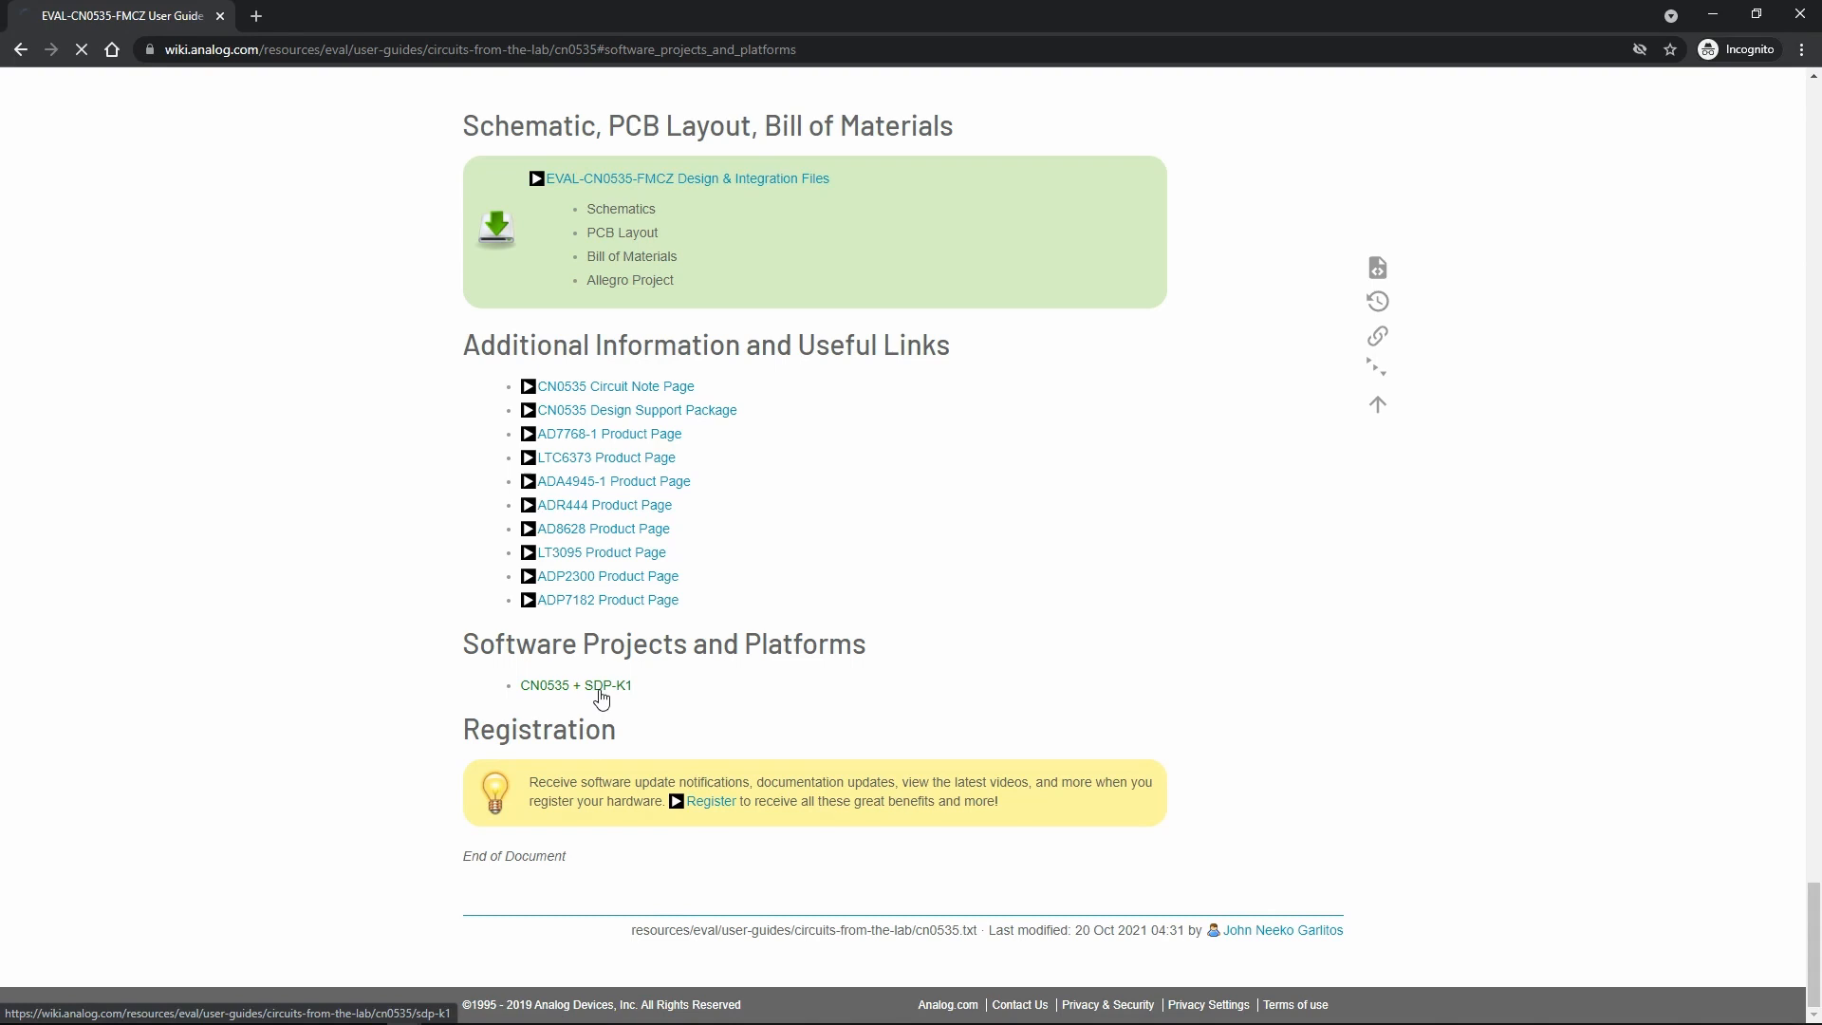
# Step: Open the CN0535 + SDP-K1 guide and review its Equipment and required components
pyautogui.click(575, 684)
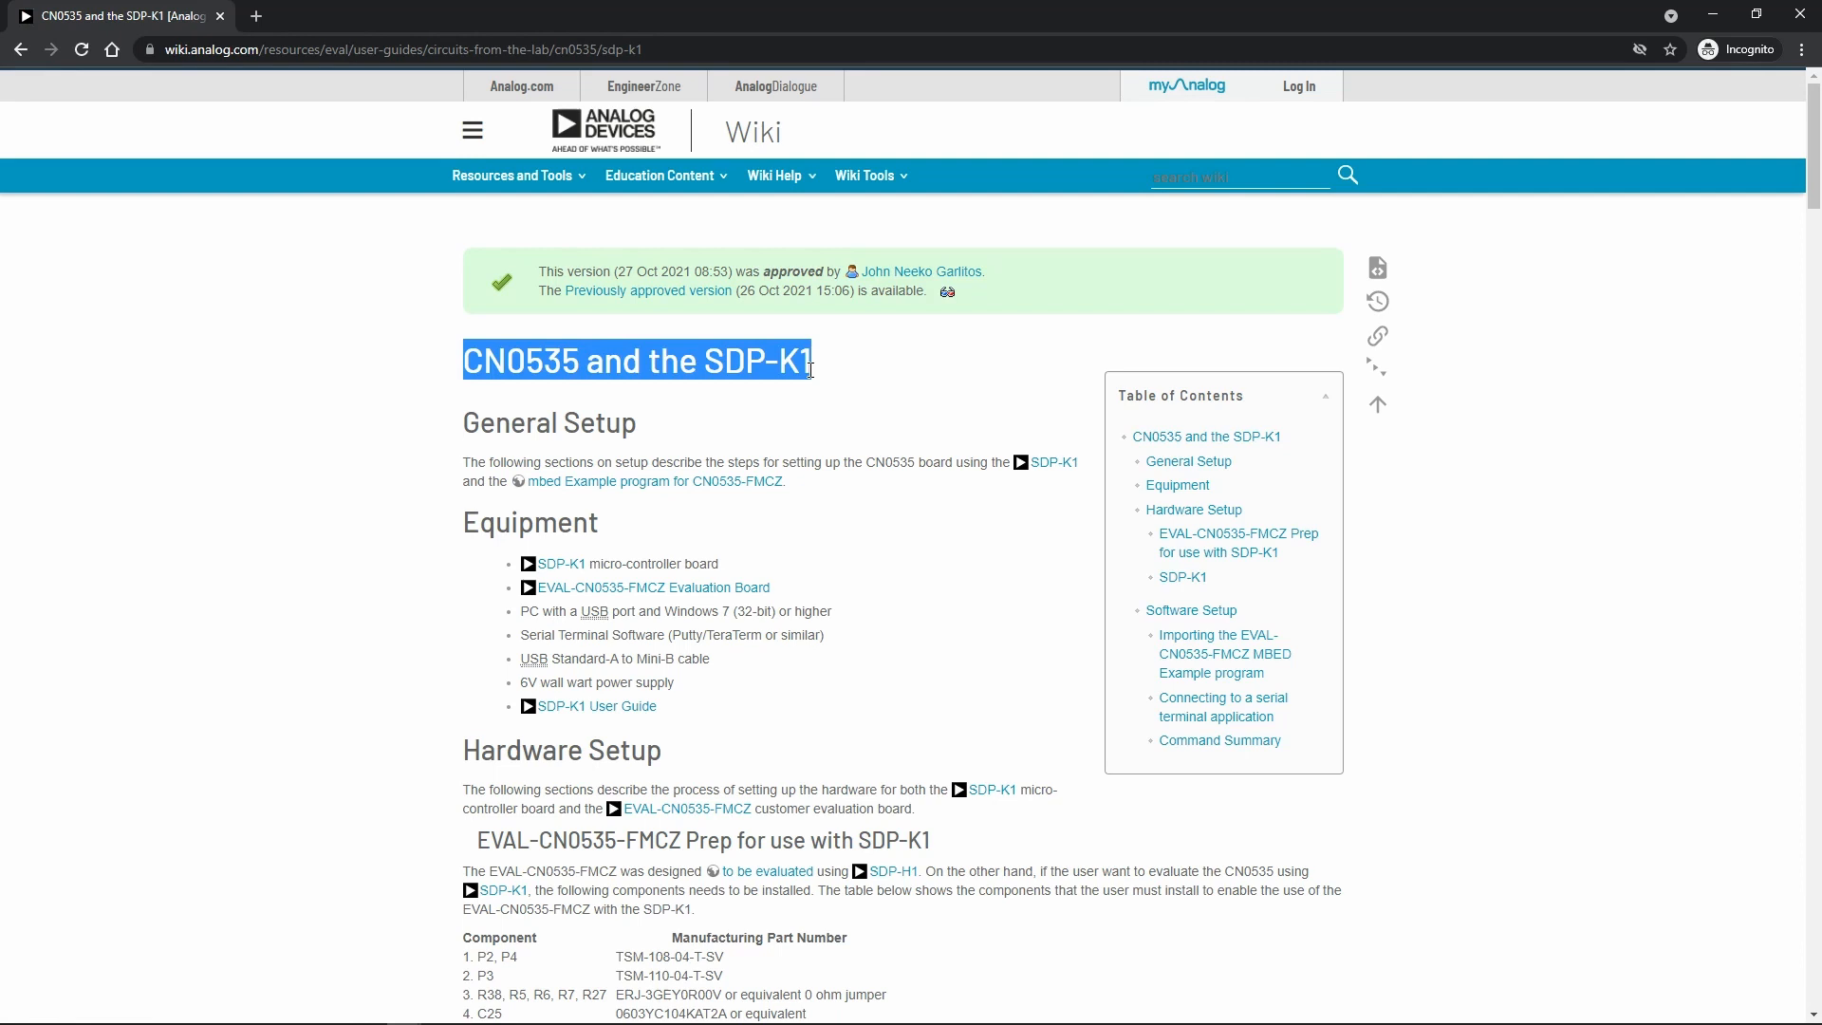
pyautogui.doubleClick(529, 521)
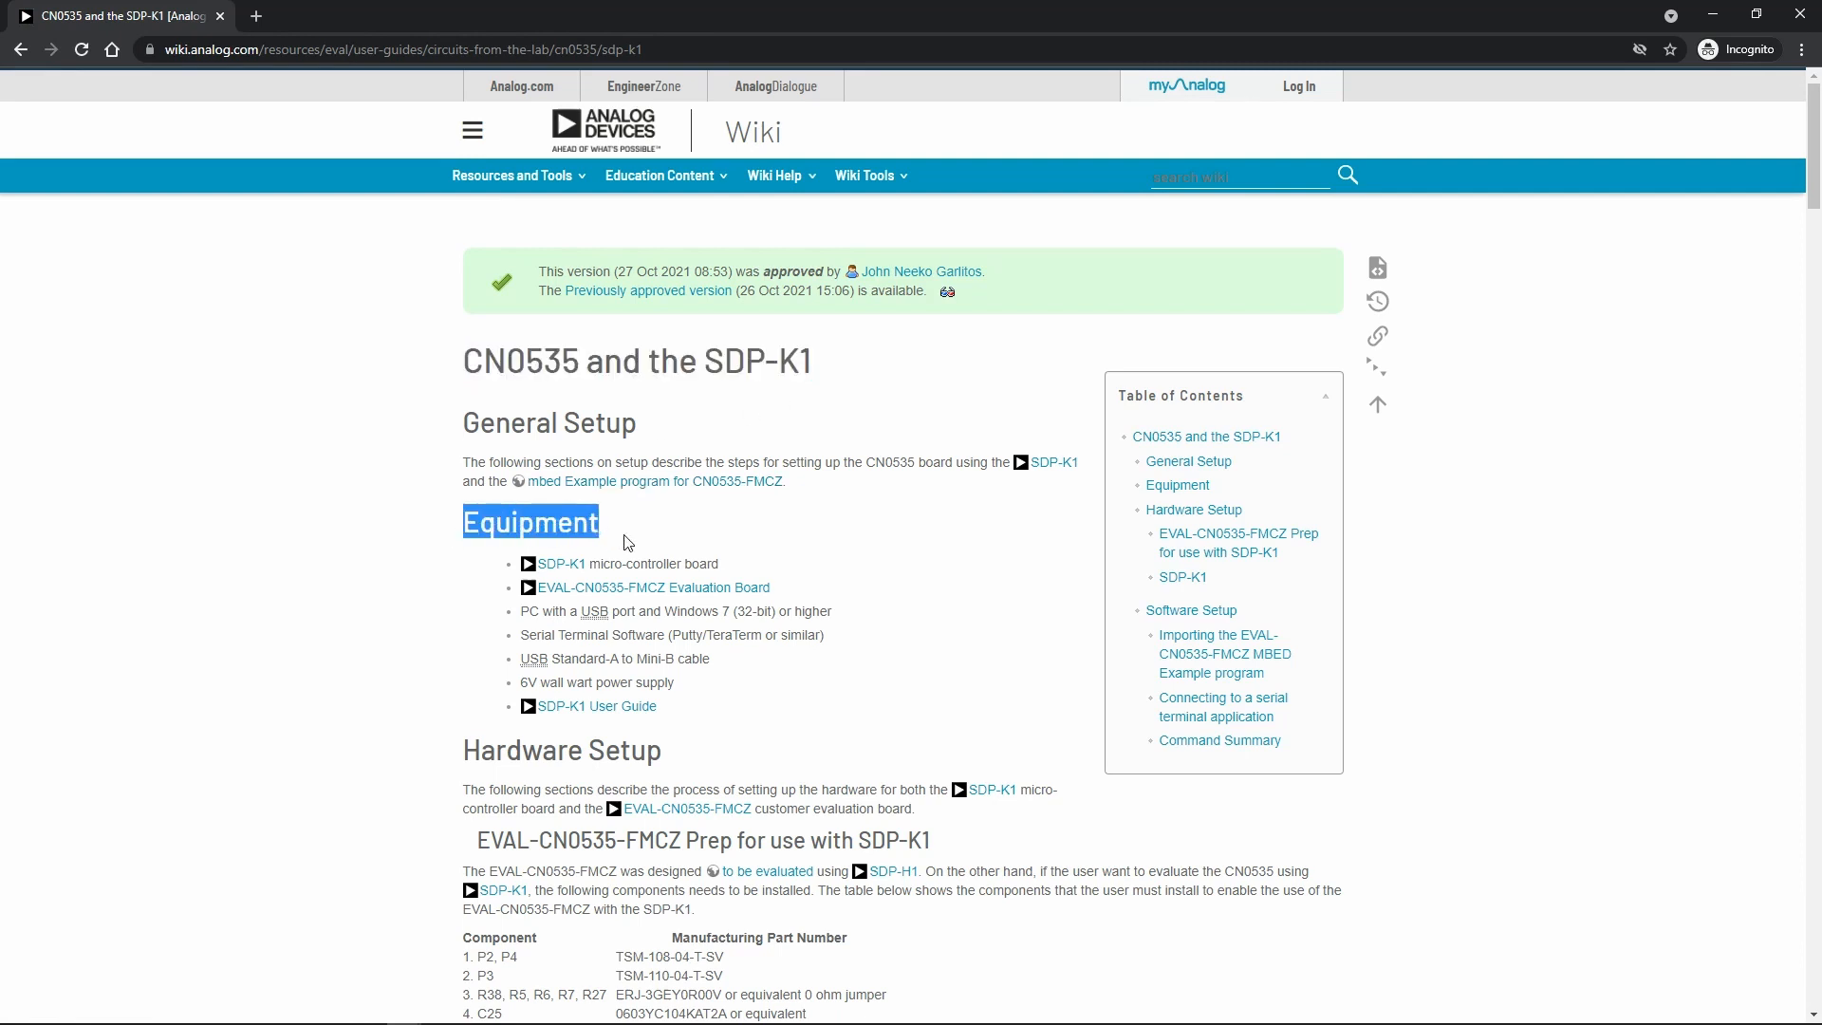
pyautogui.scroll(-3)
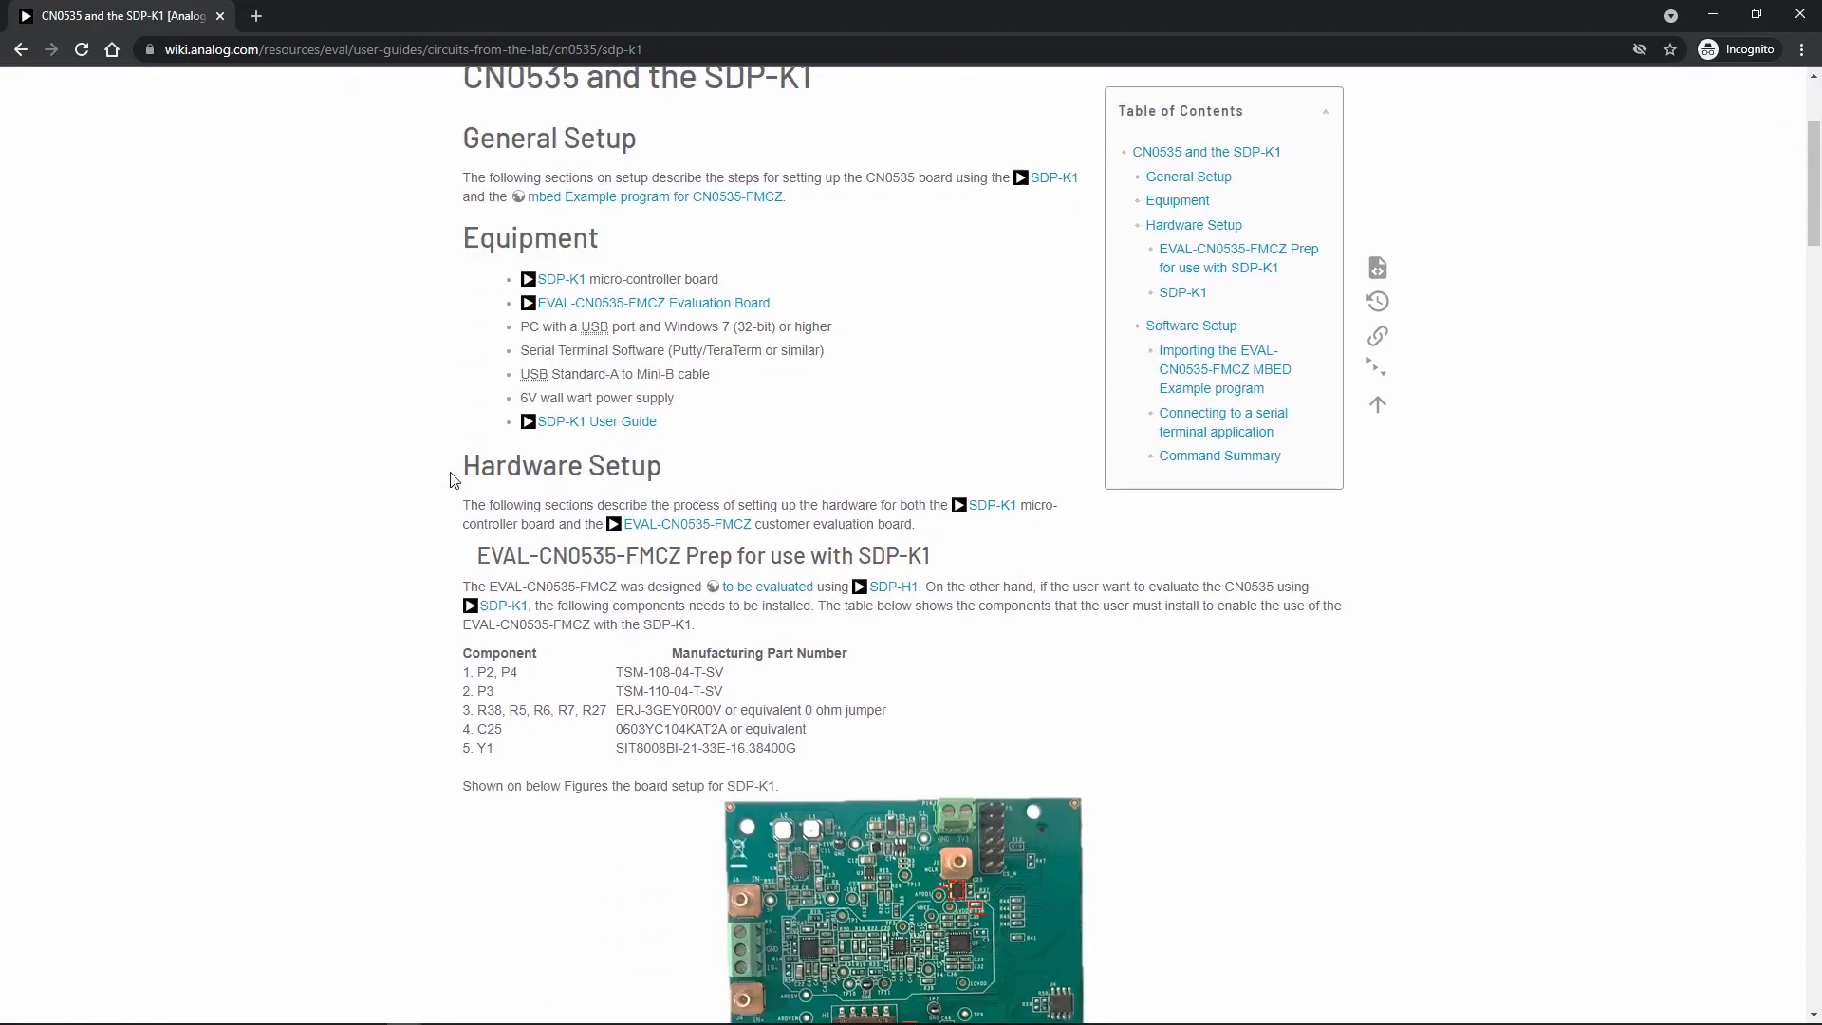
pyautogui.doubleClick(561, 465)
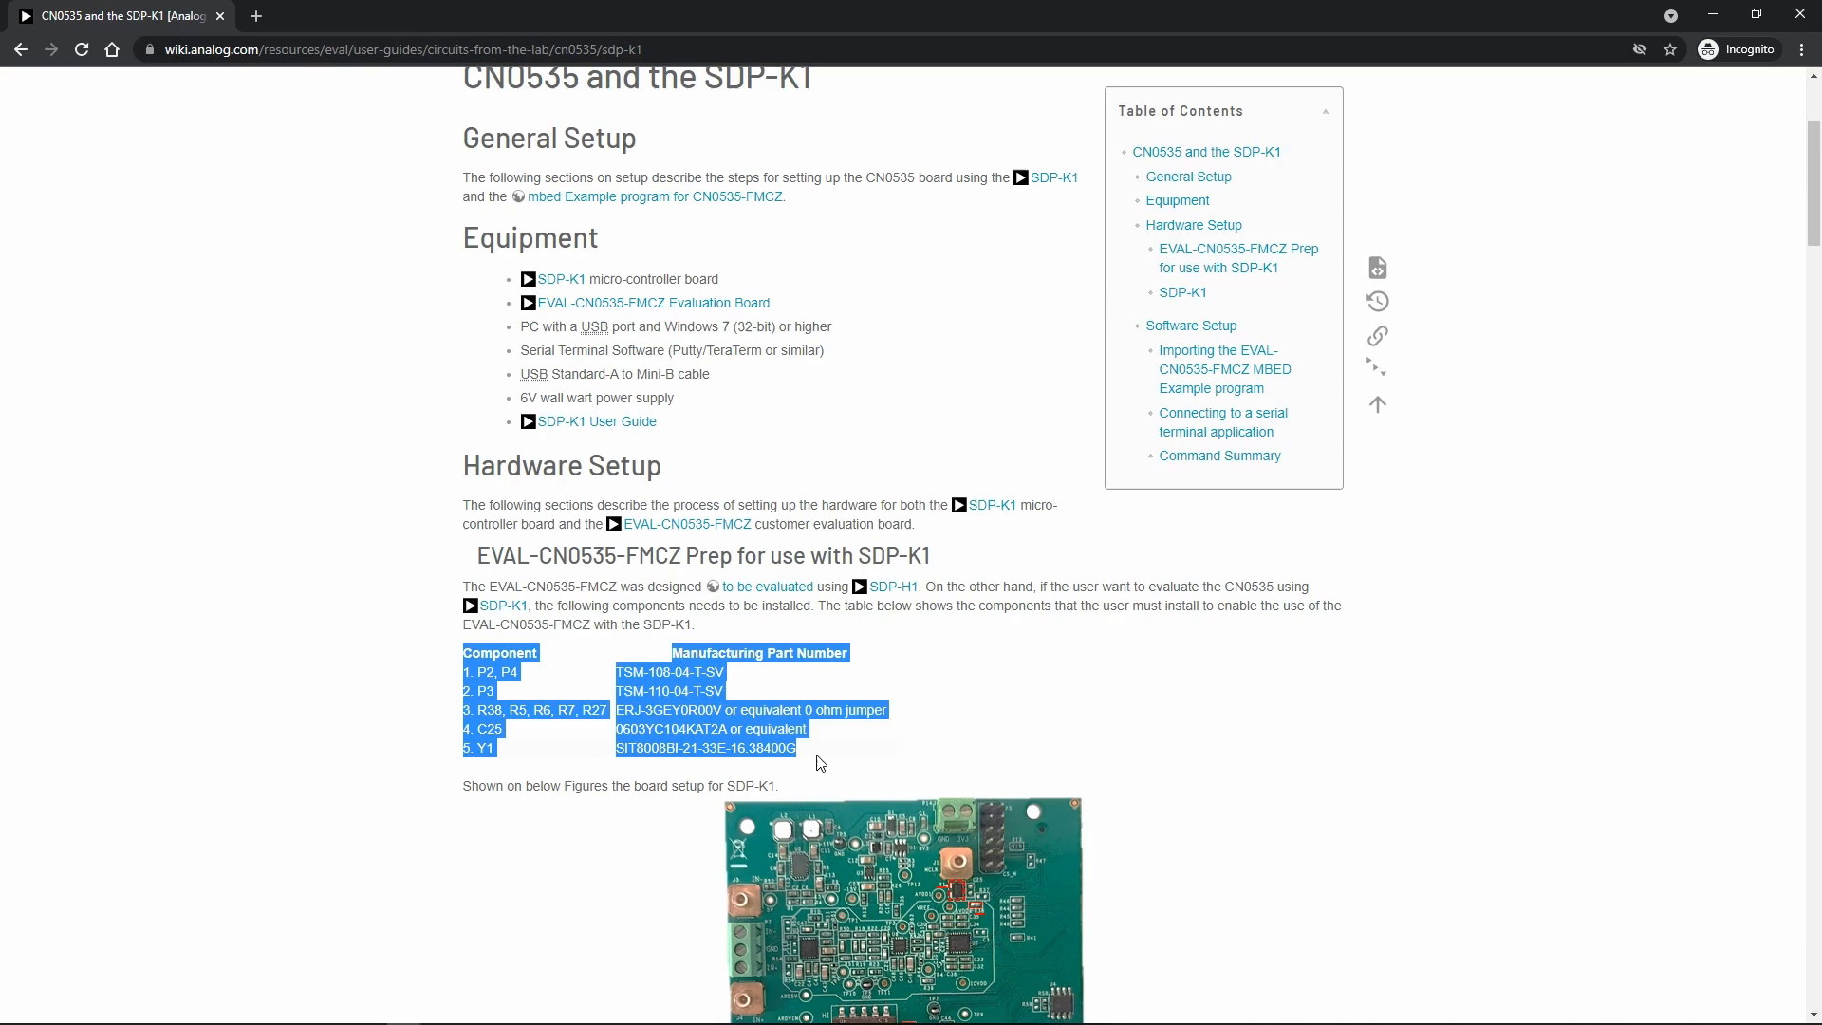
pyautogui.scroll(-3)
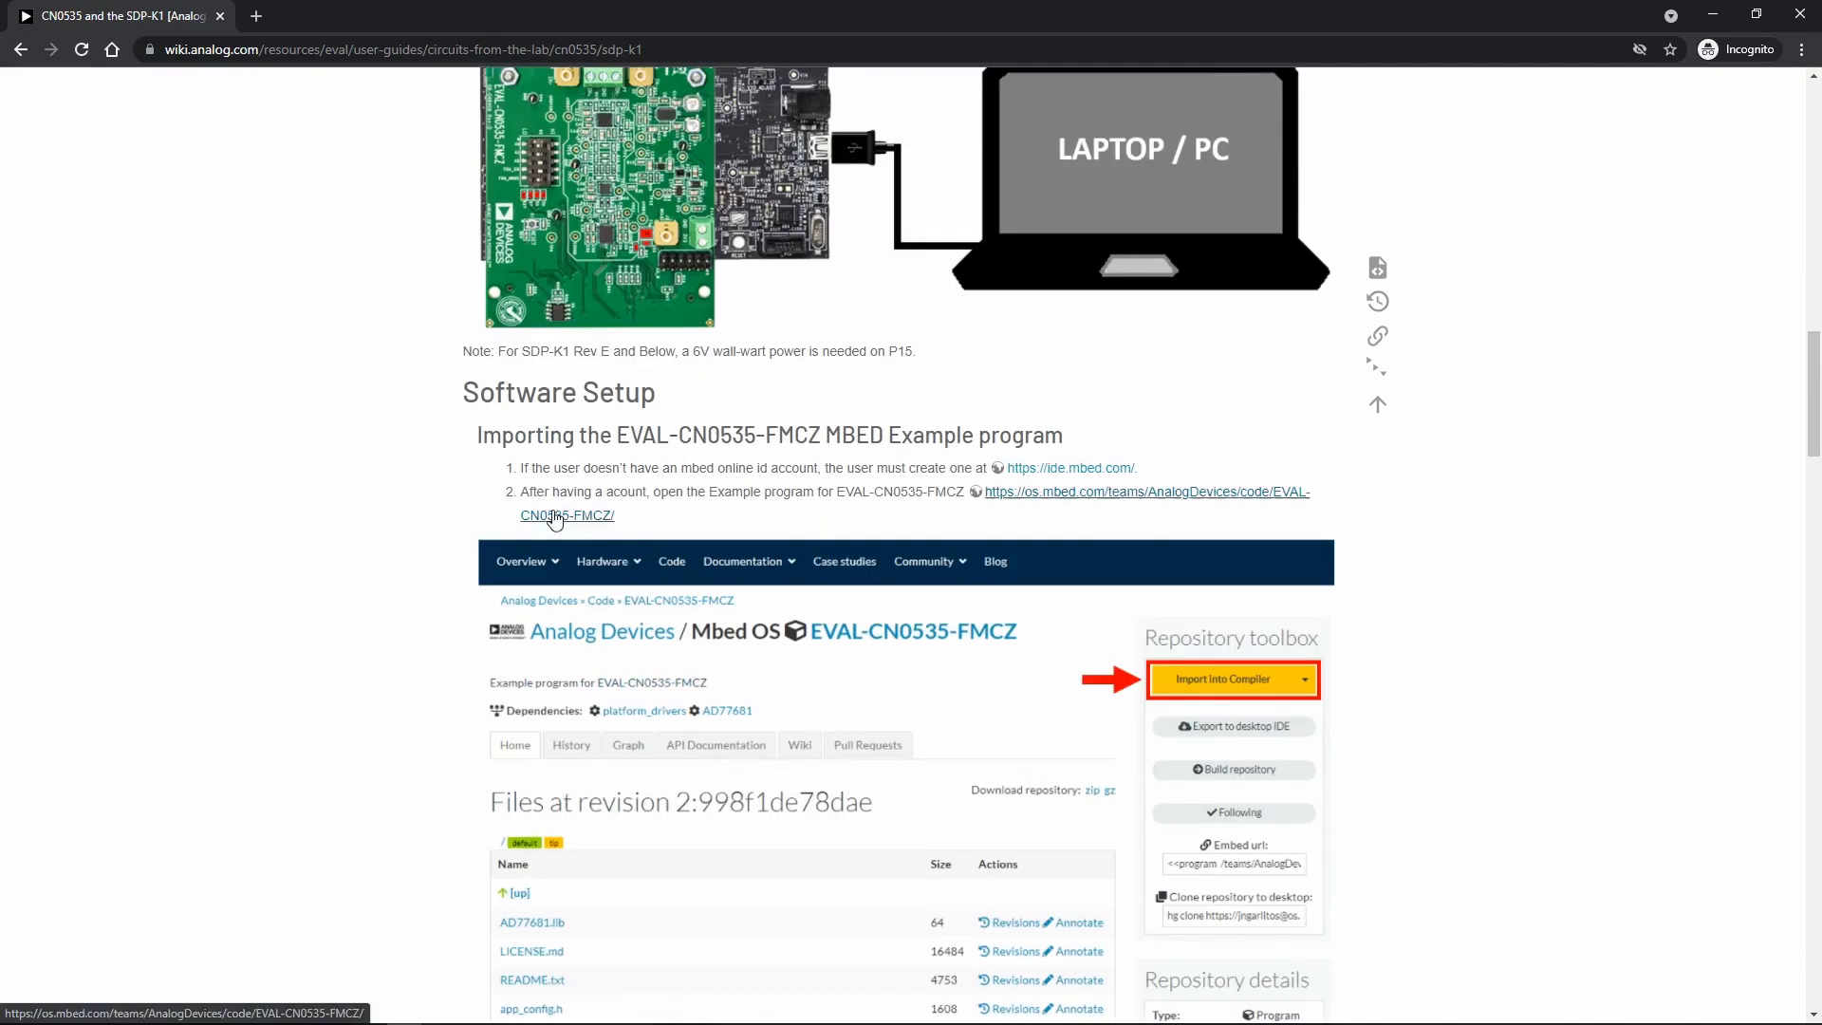
# Step: Import the EVAL-CN0535-FMCZ example program from os.mbed.com into the Mbed compiler
pyautogui.tripleClick(767, 435)
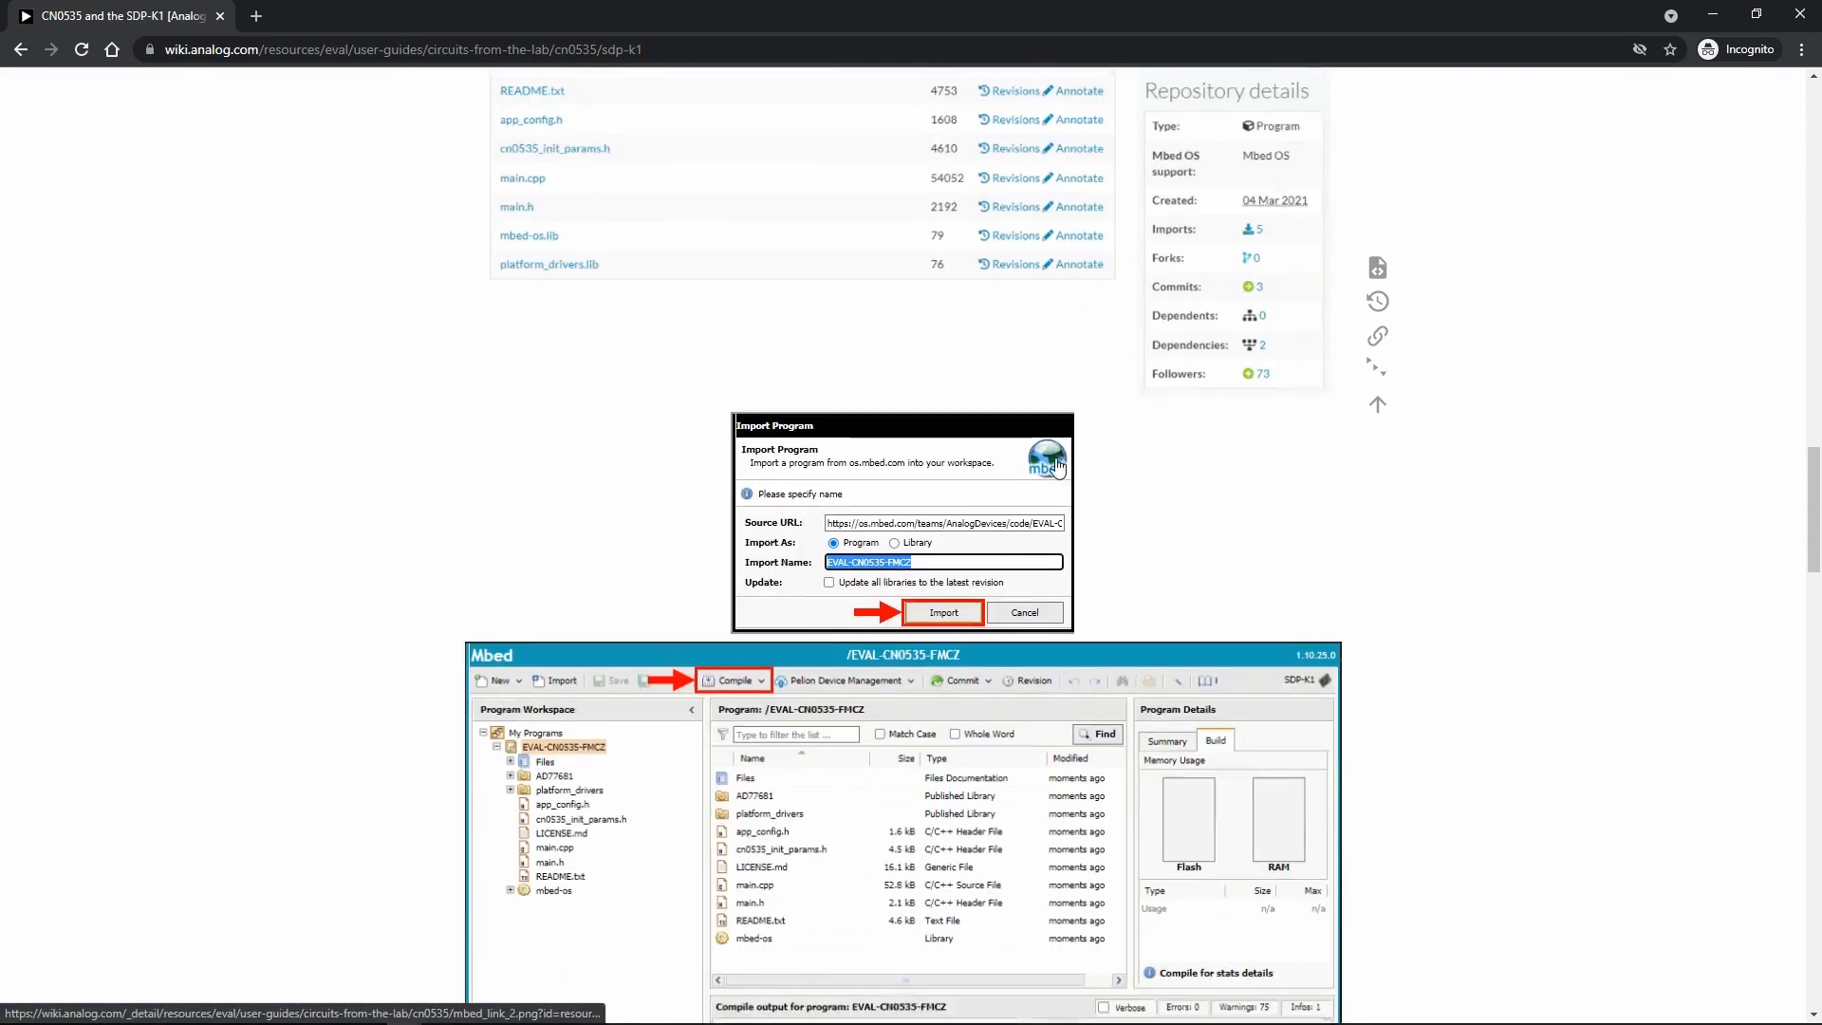
pyautogui.scroll(-3)
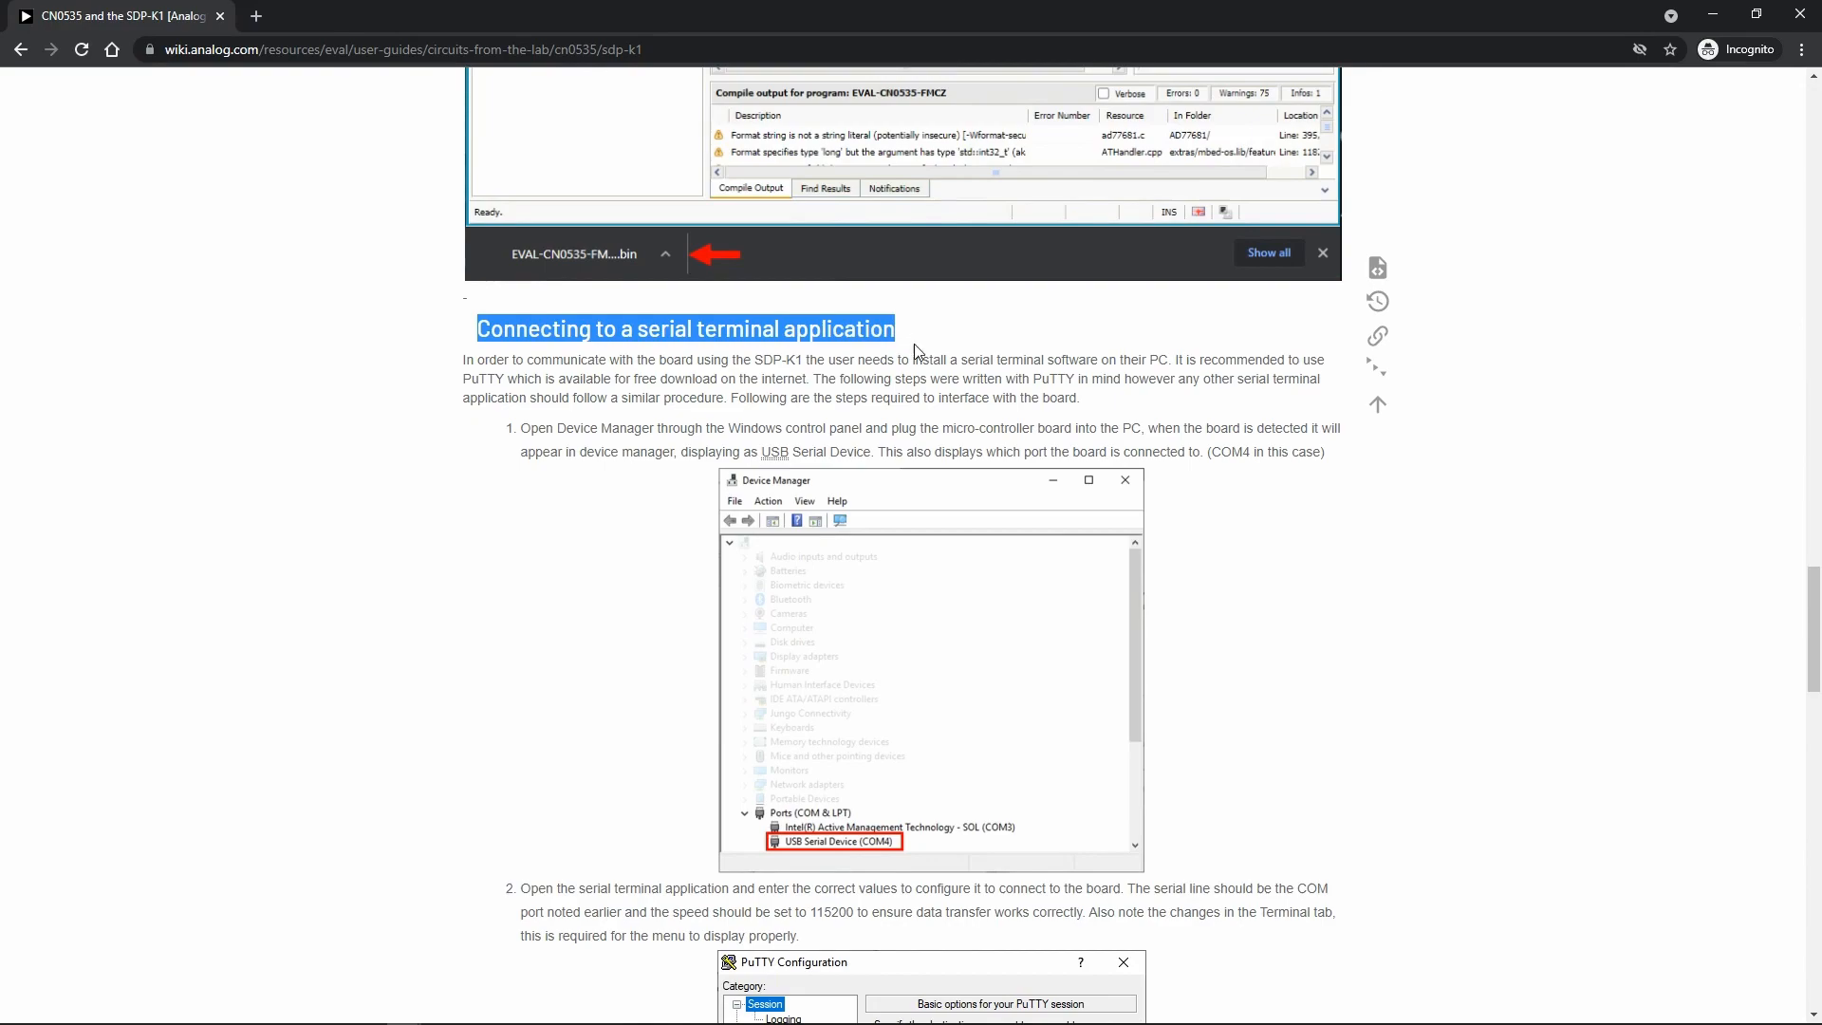
pyautogui.scroll(3)
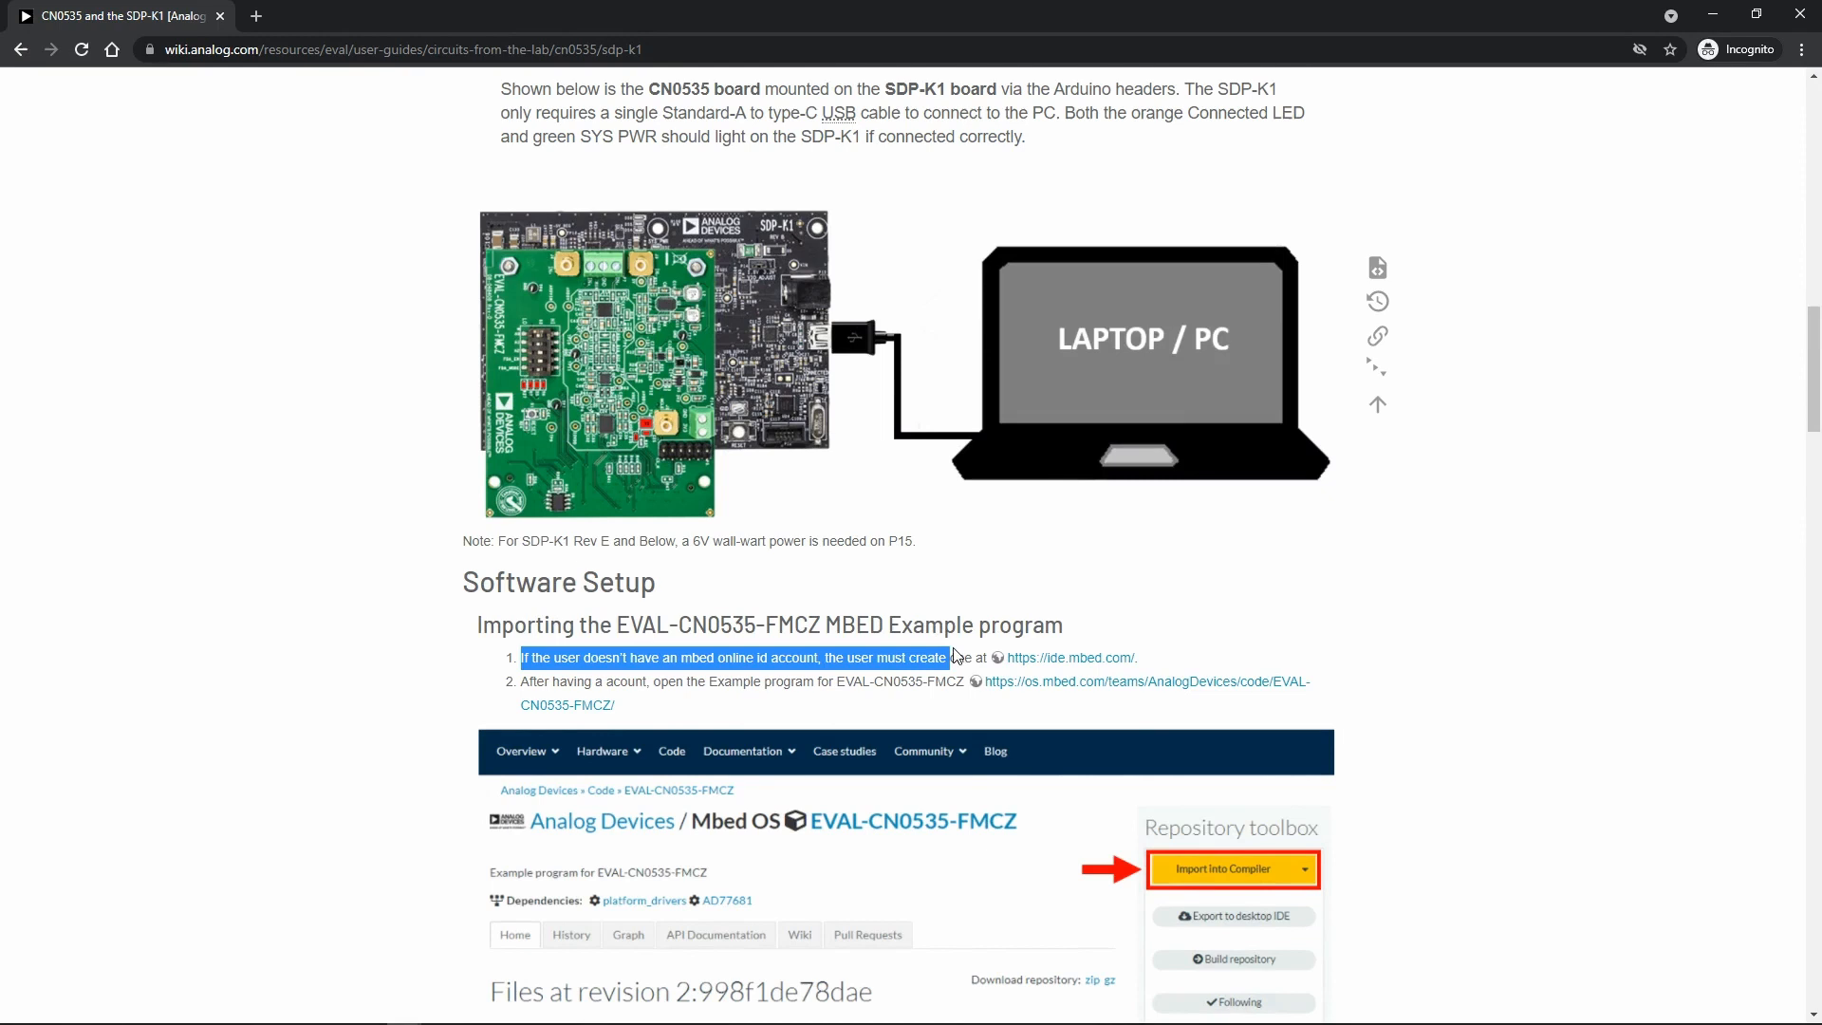
pyautogui.moveTo(1005, 664)
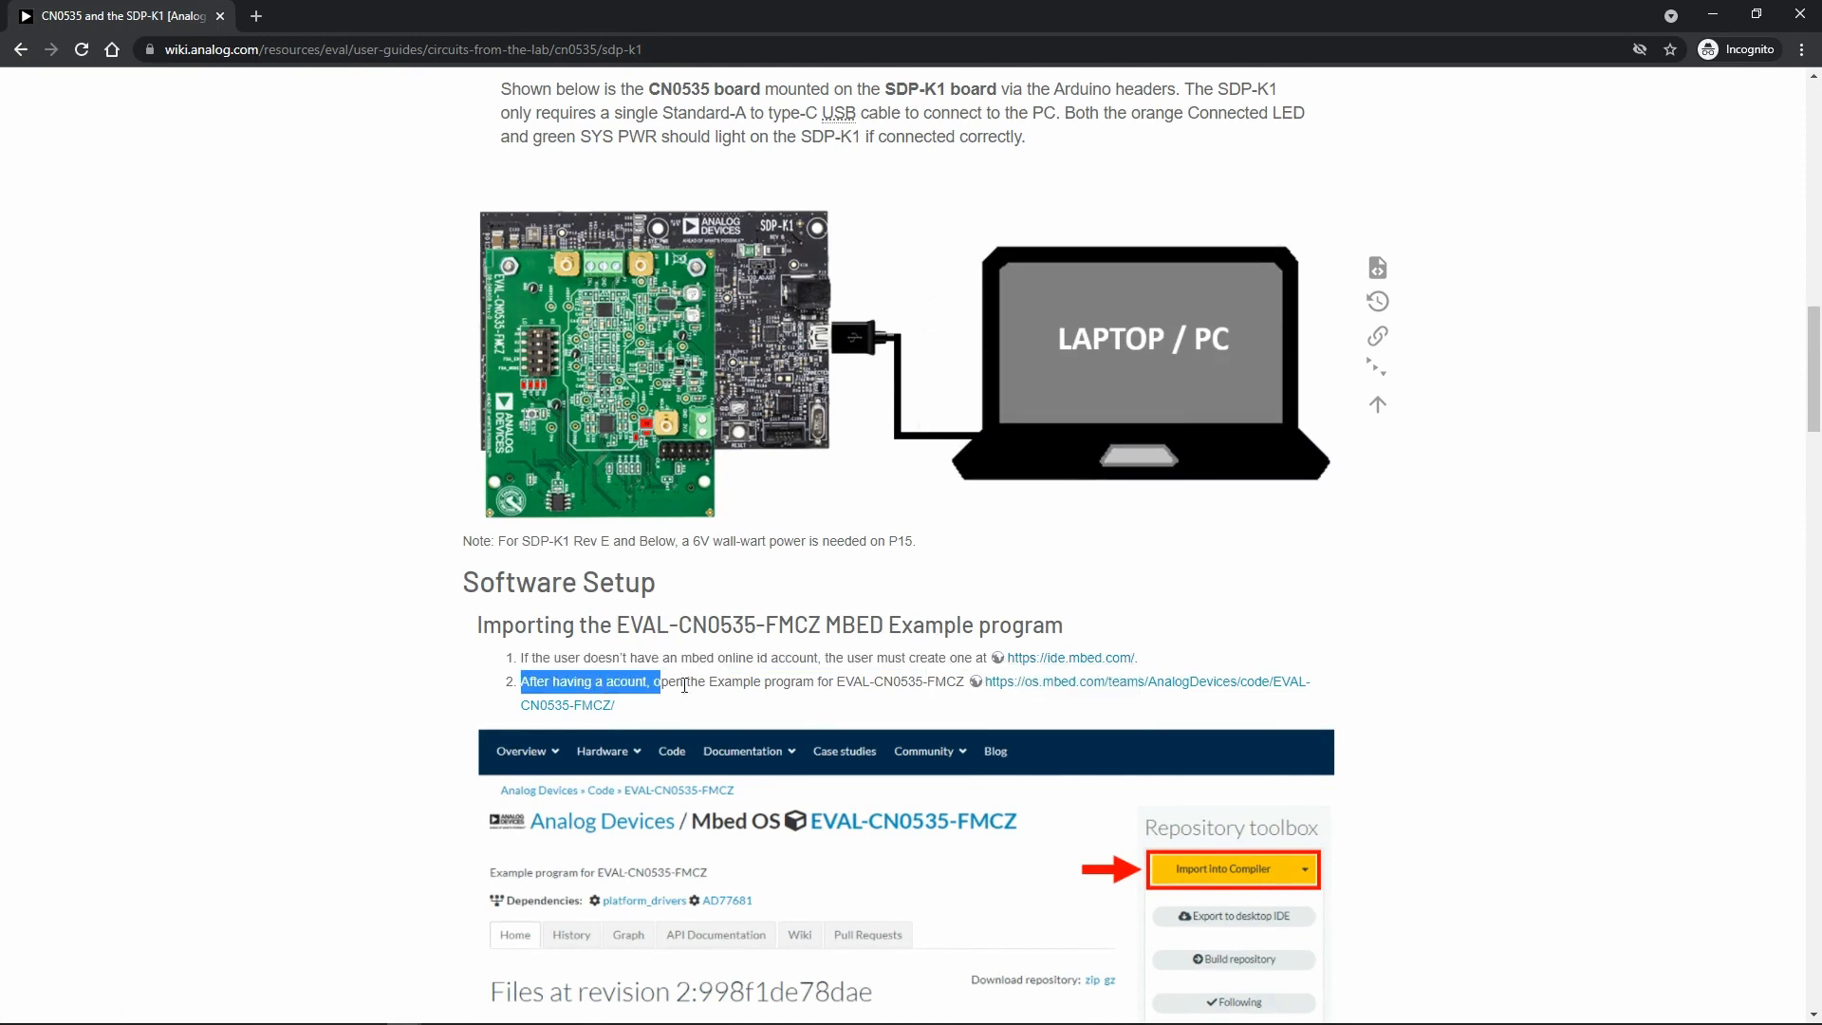
pyautogui.moveTo(984, 692)
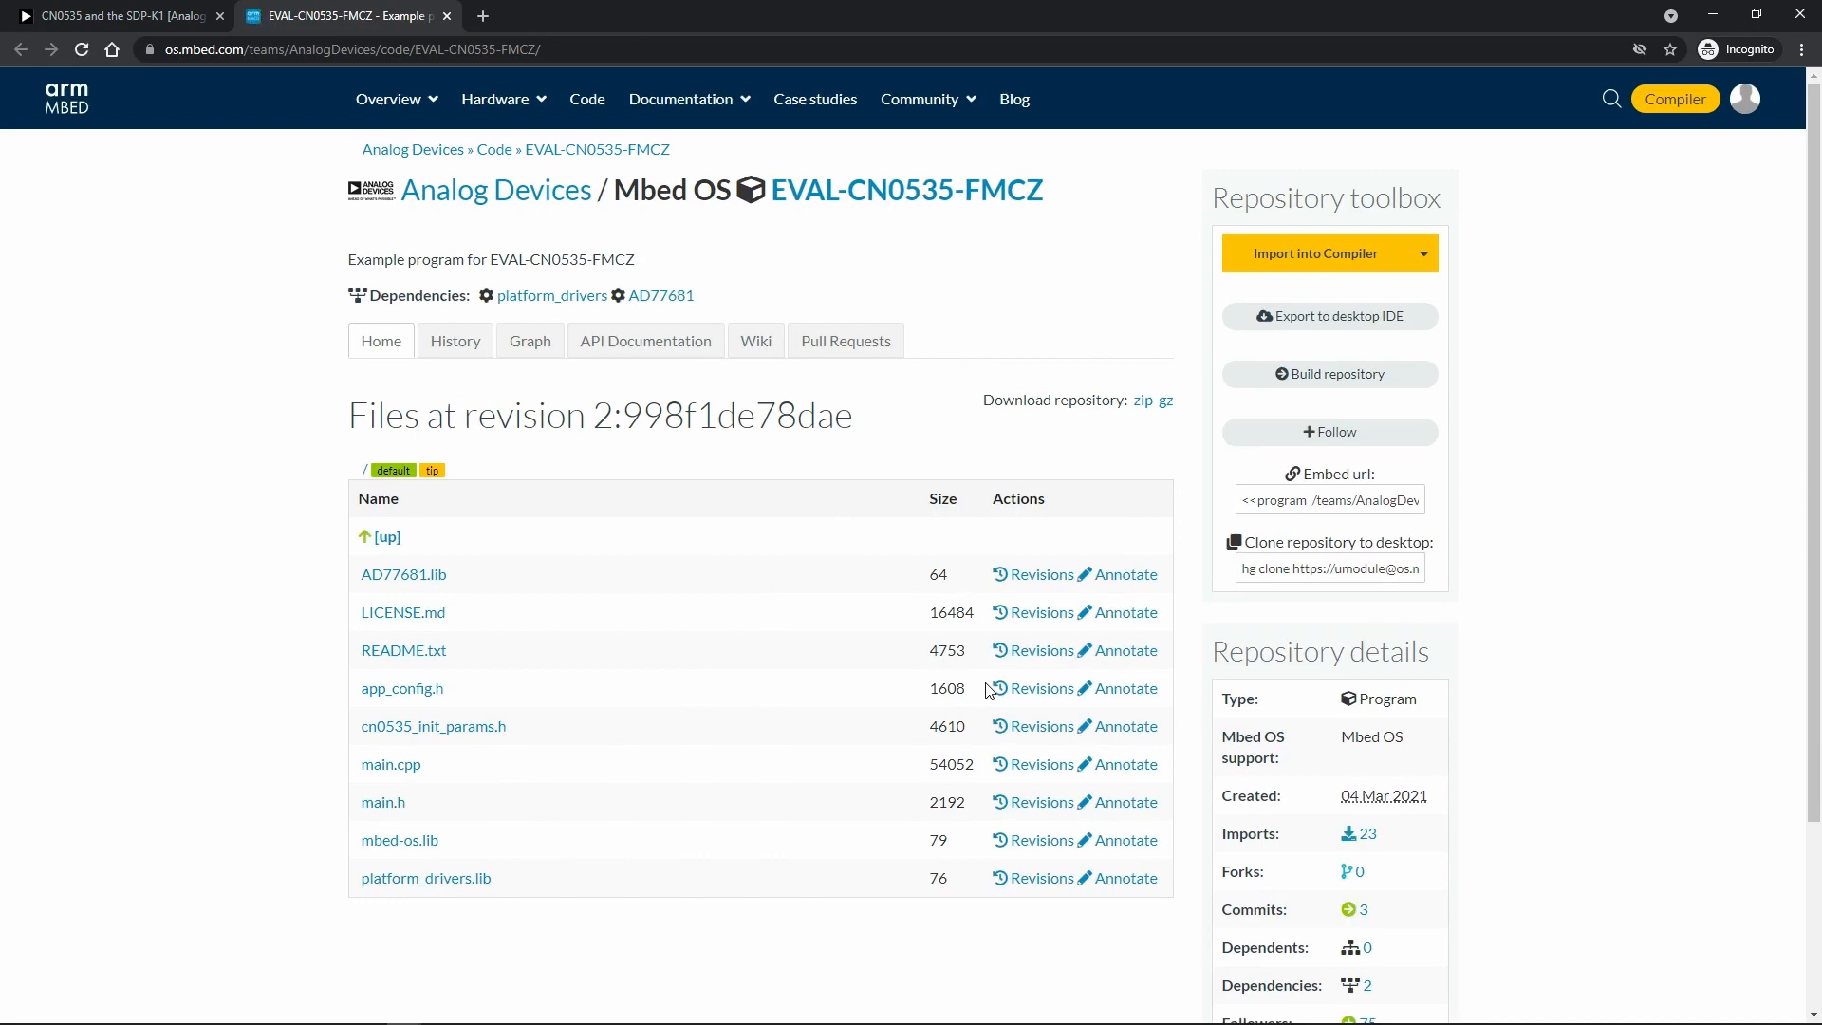
pyautogui.click(1314, 254)
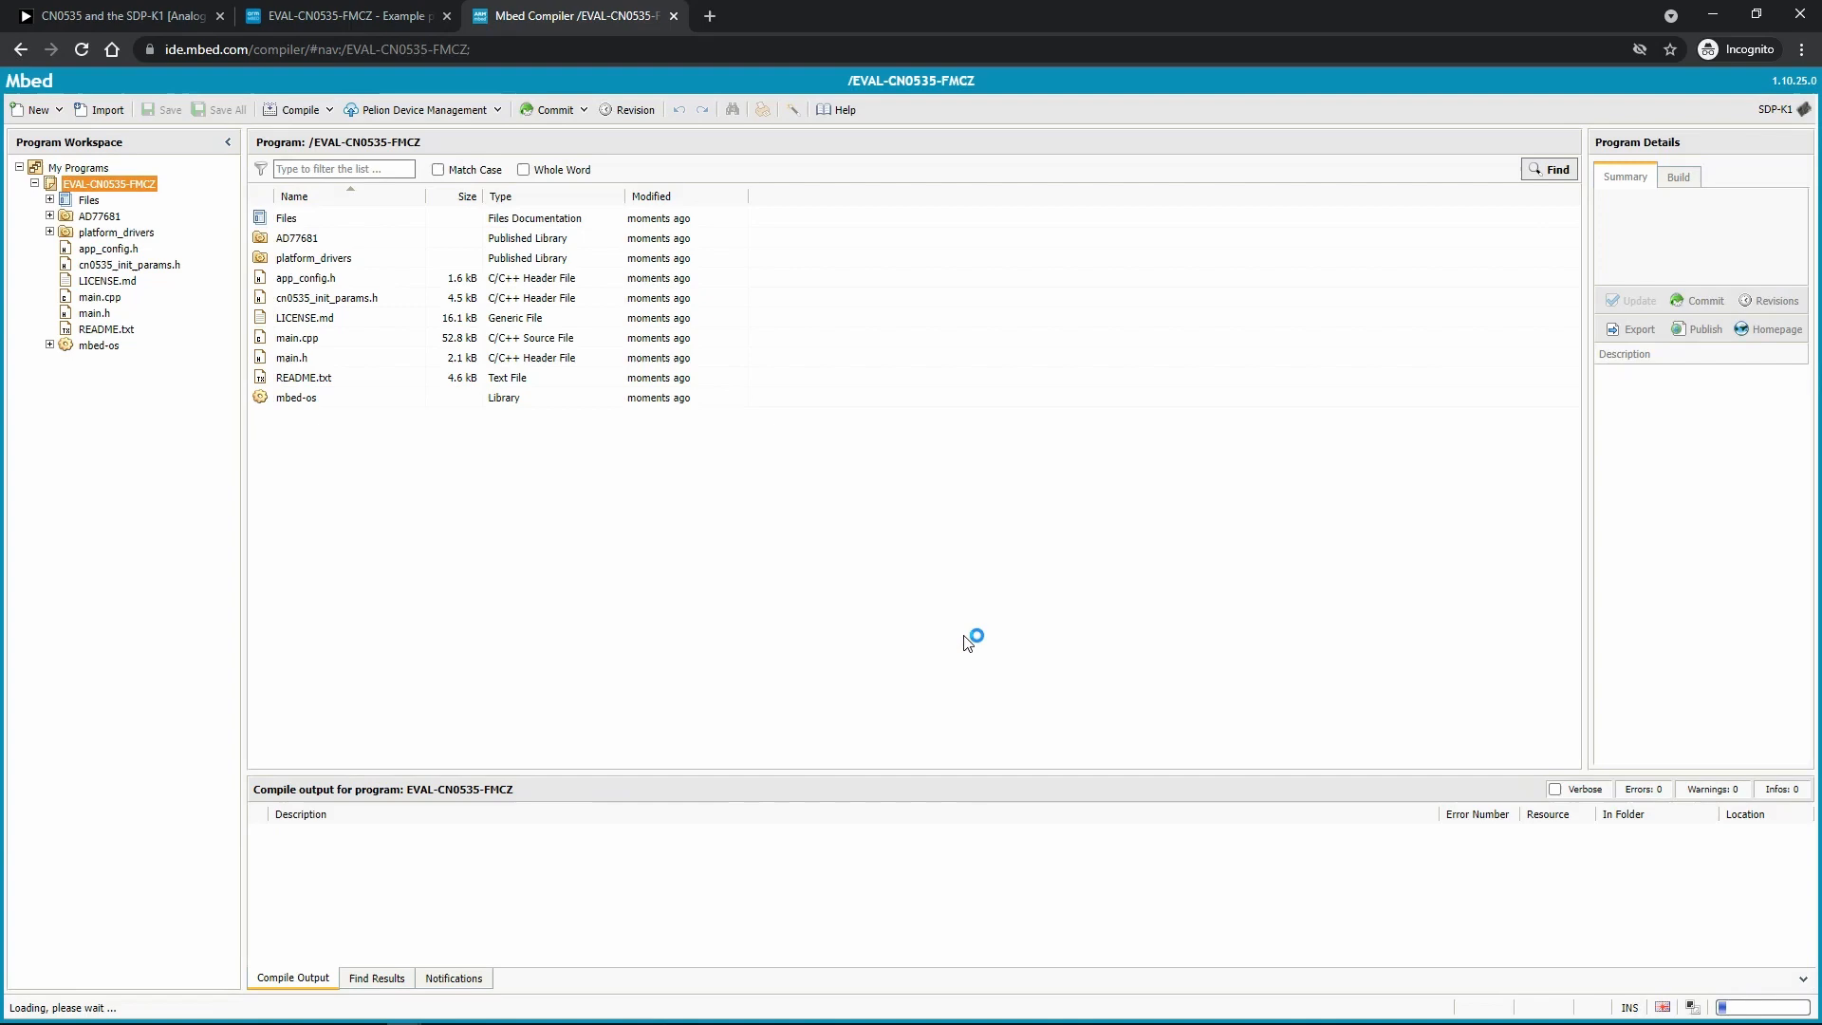
# Step: Review main.cpp's FDA power mode and continuous read data menu functions
pyautogui.doubleClick(296, 337)
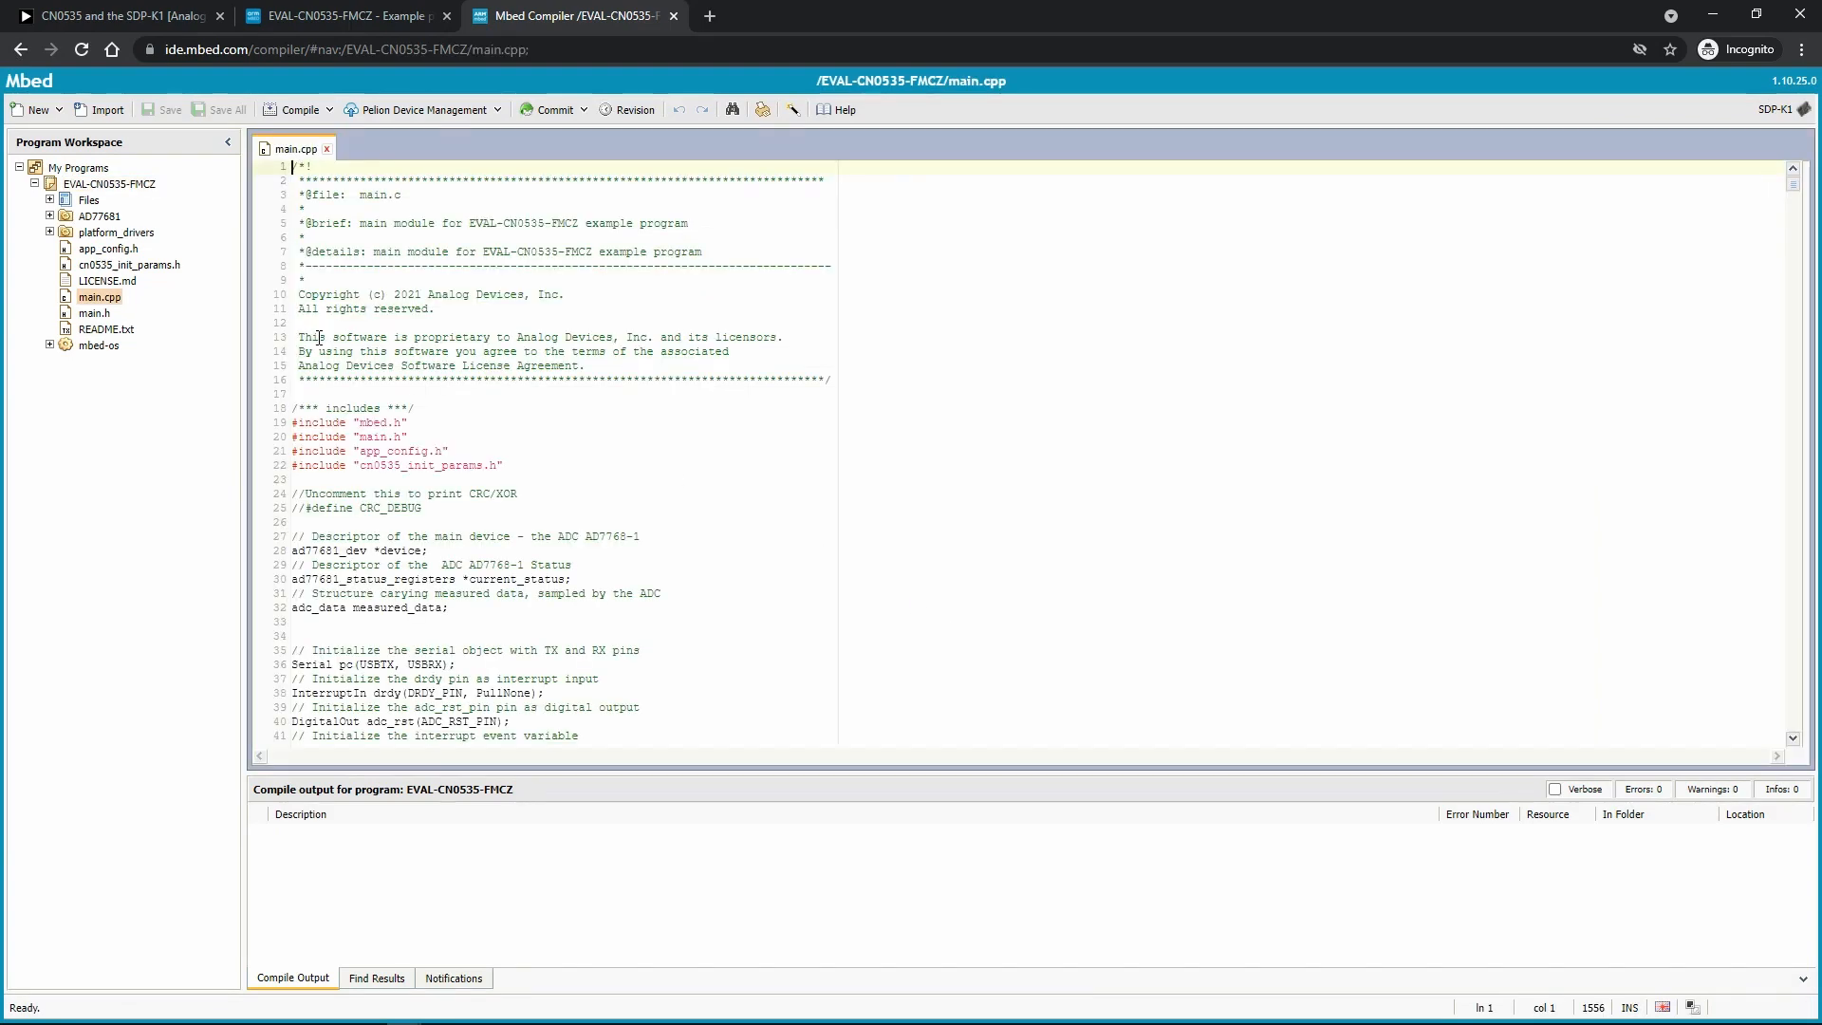
pyautogui.scroll(-3)
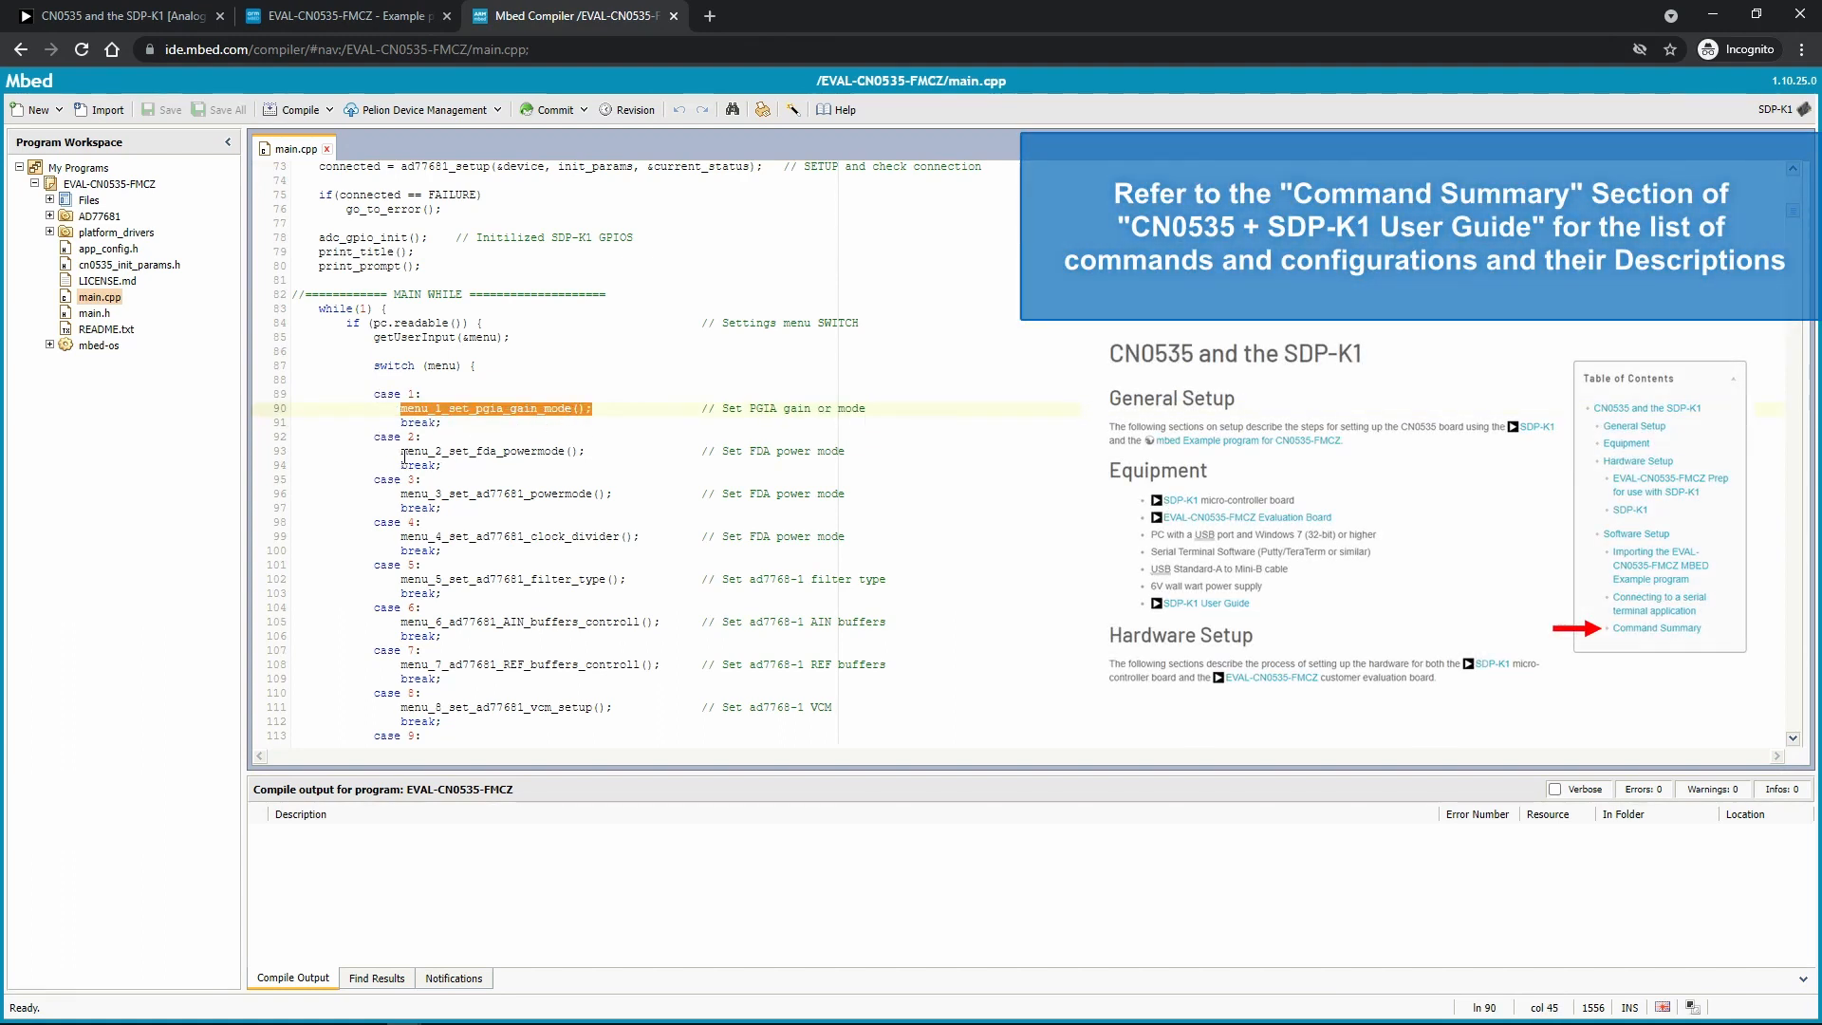
pyautogui.click(498, 451)
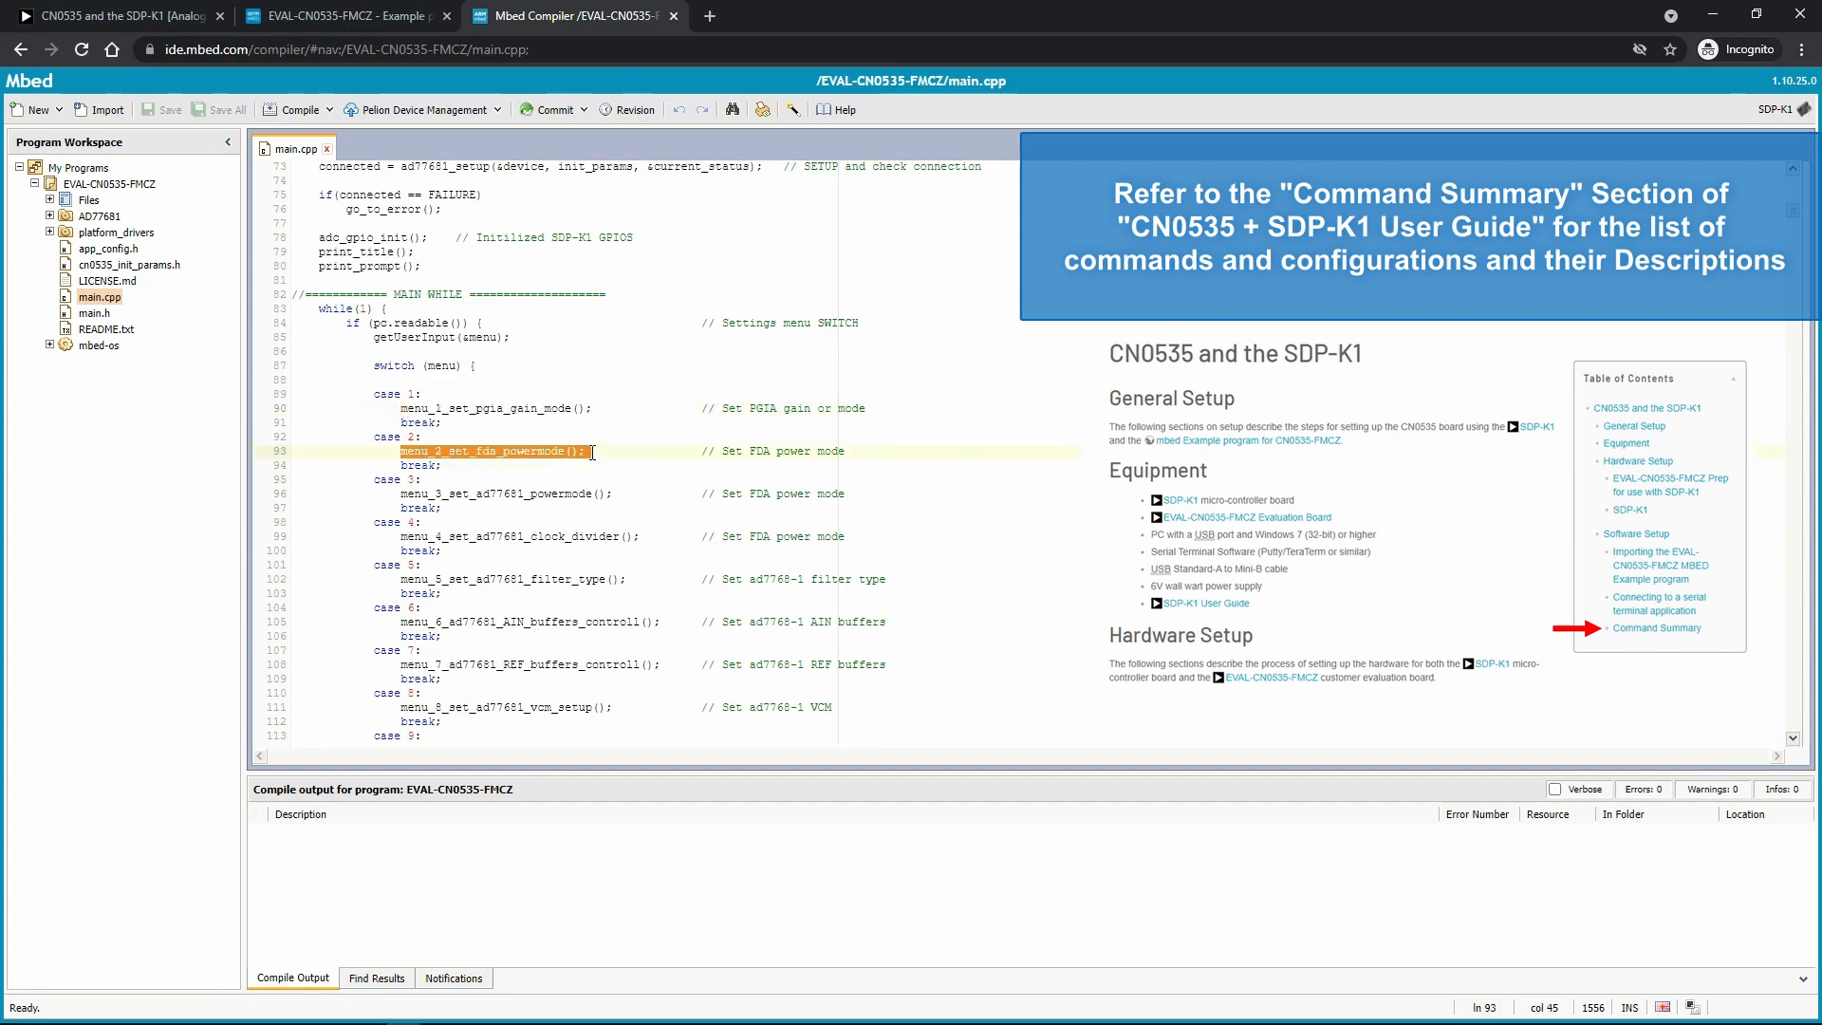
pyautogui.scroll(-3)
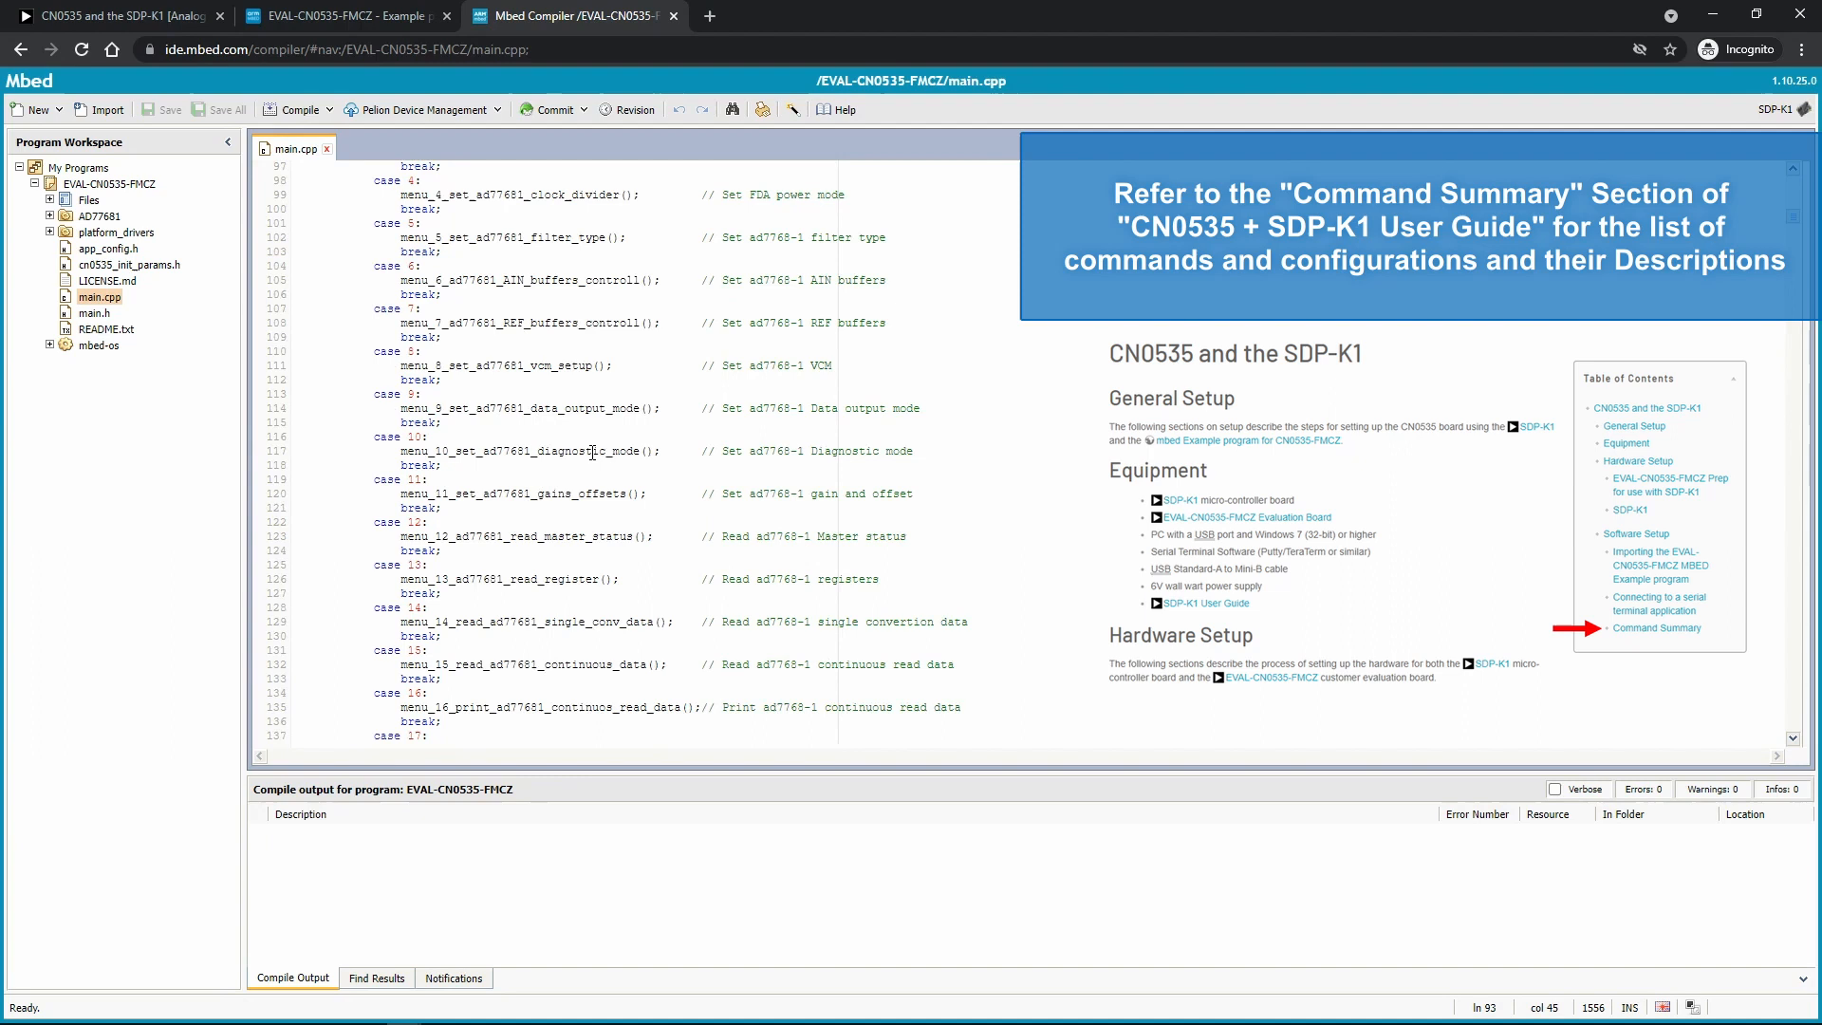
pyautogui.doubleClick(523, 607)
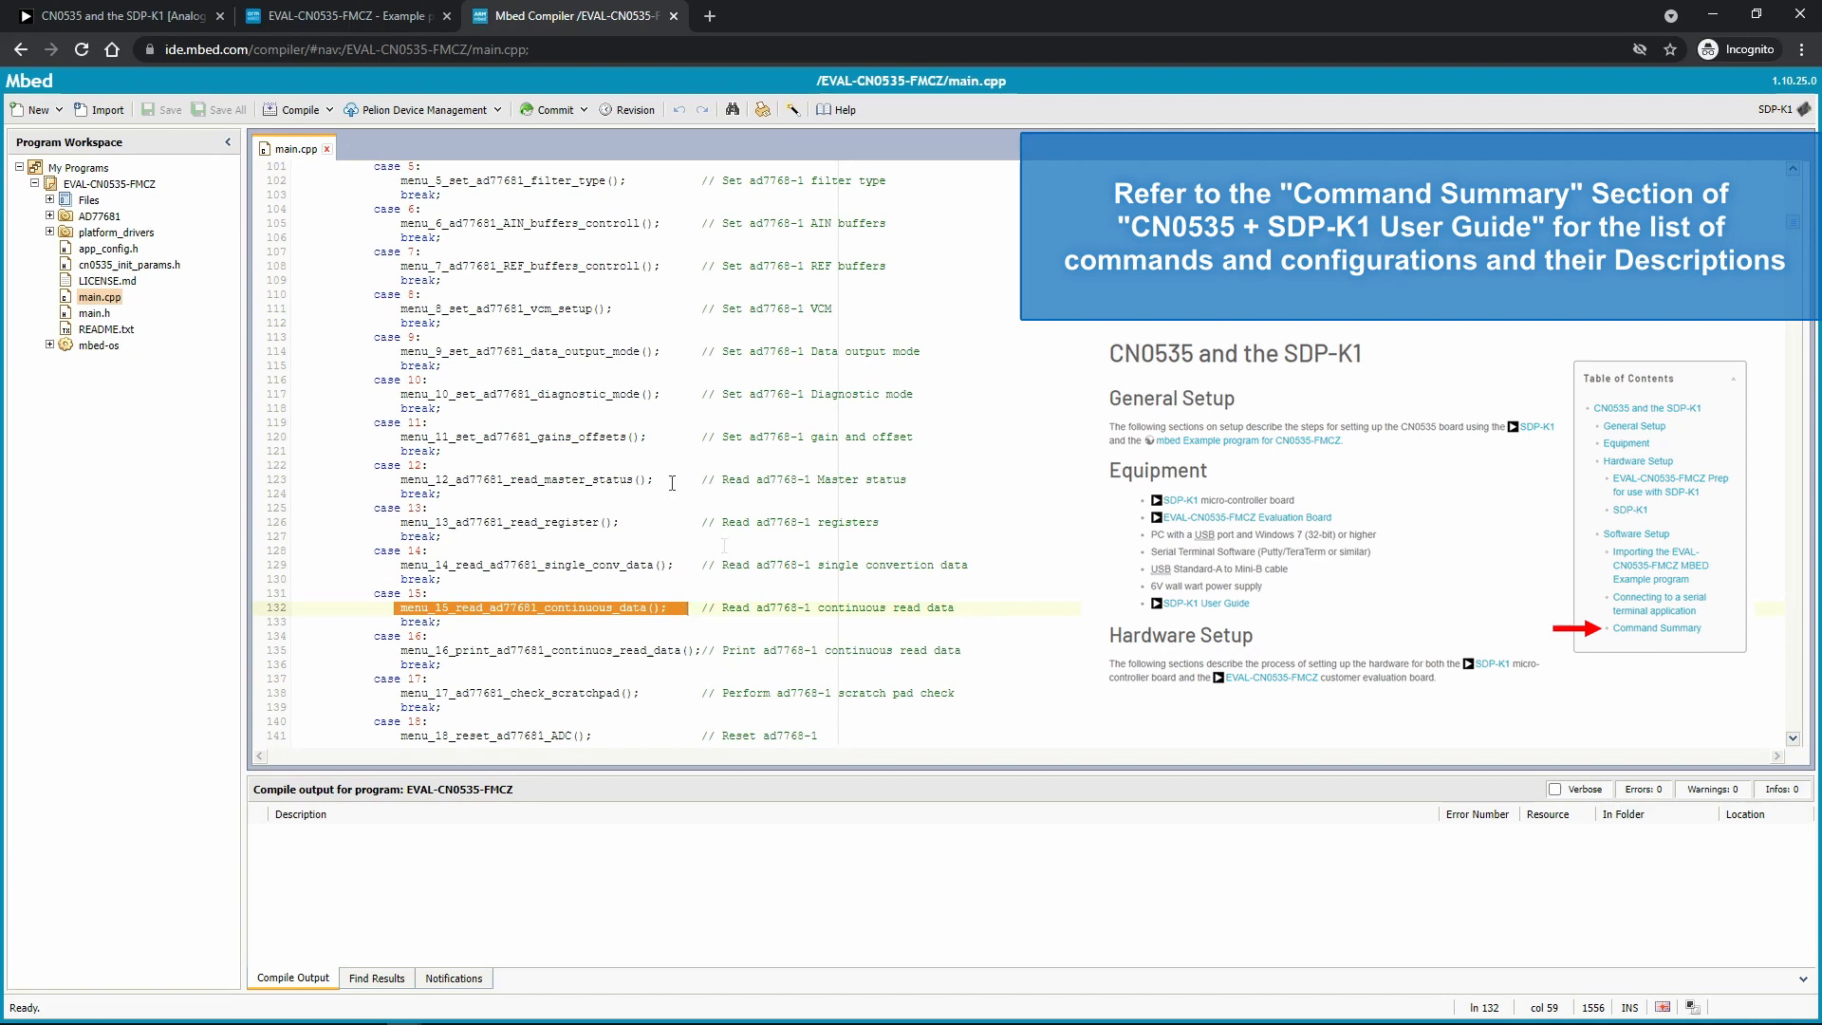
# Step: Compile EVAL-CN0535-FMCZ and show the downloaded binary in its folder
pyautogui.click(293, 109)
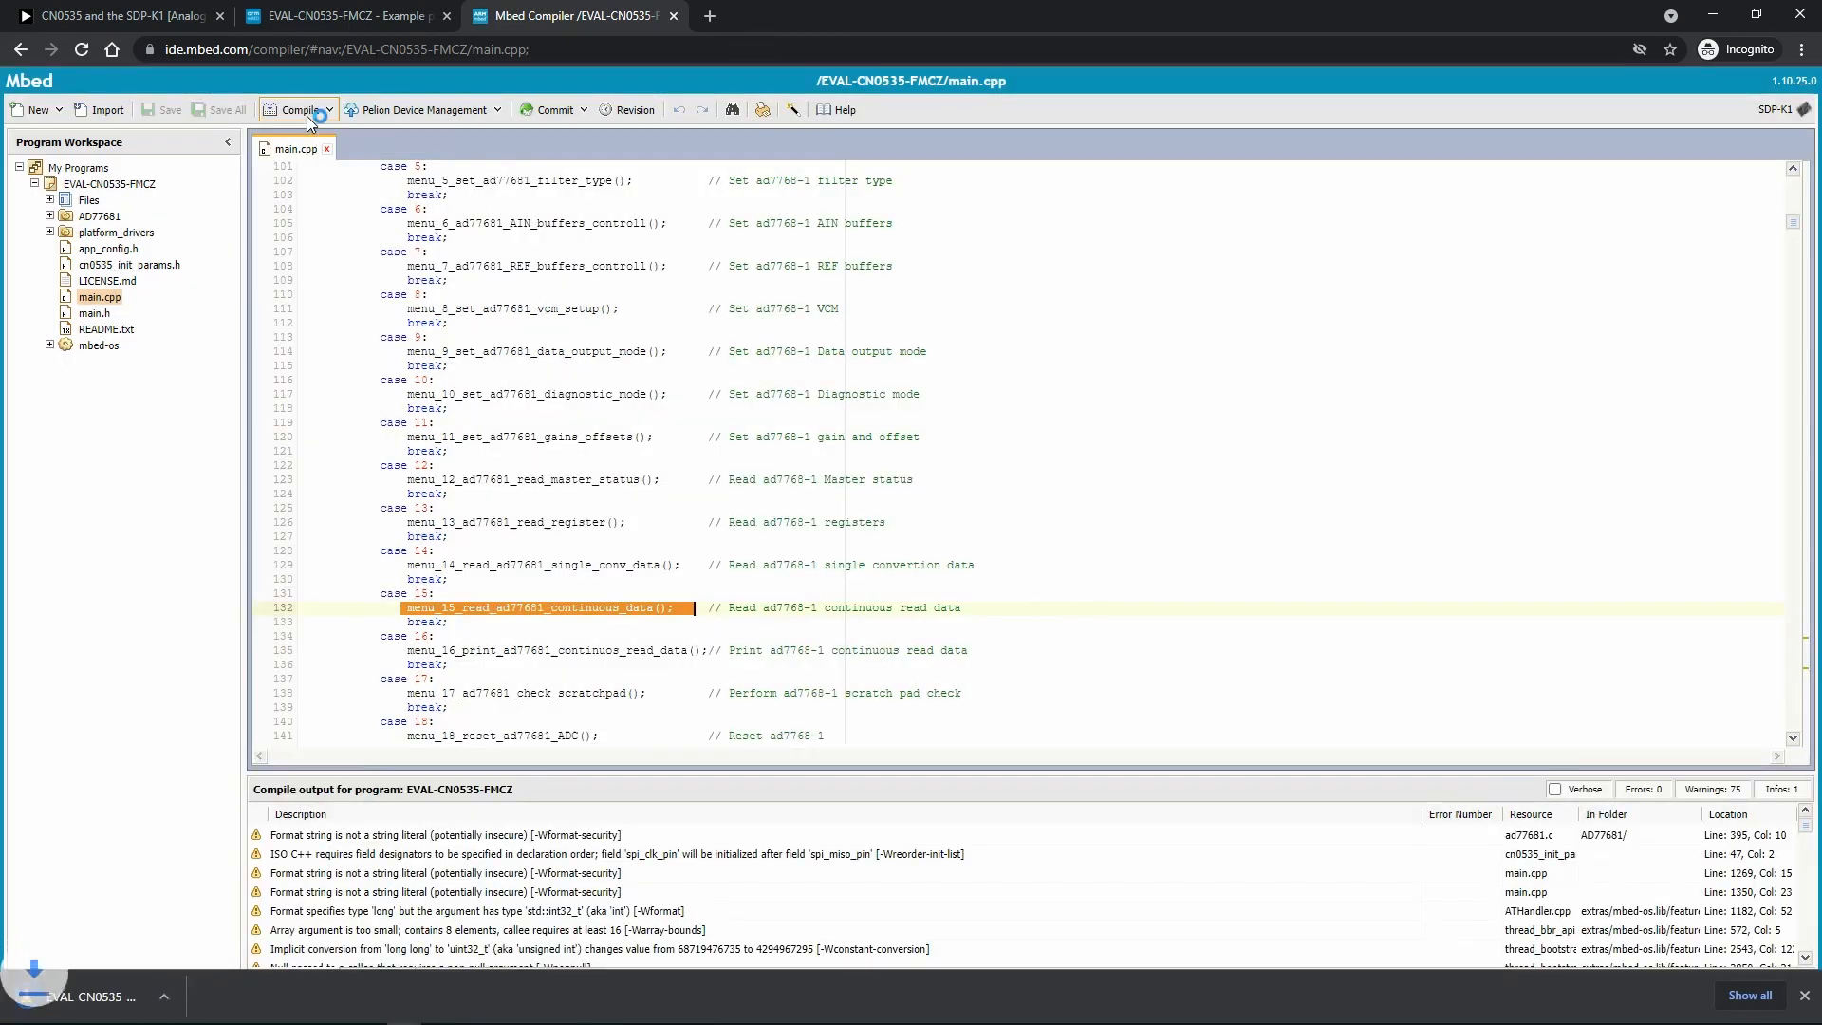
pyautogui.click(201, 998)
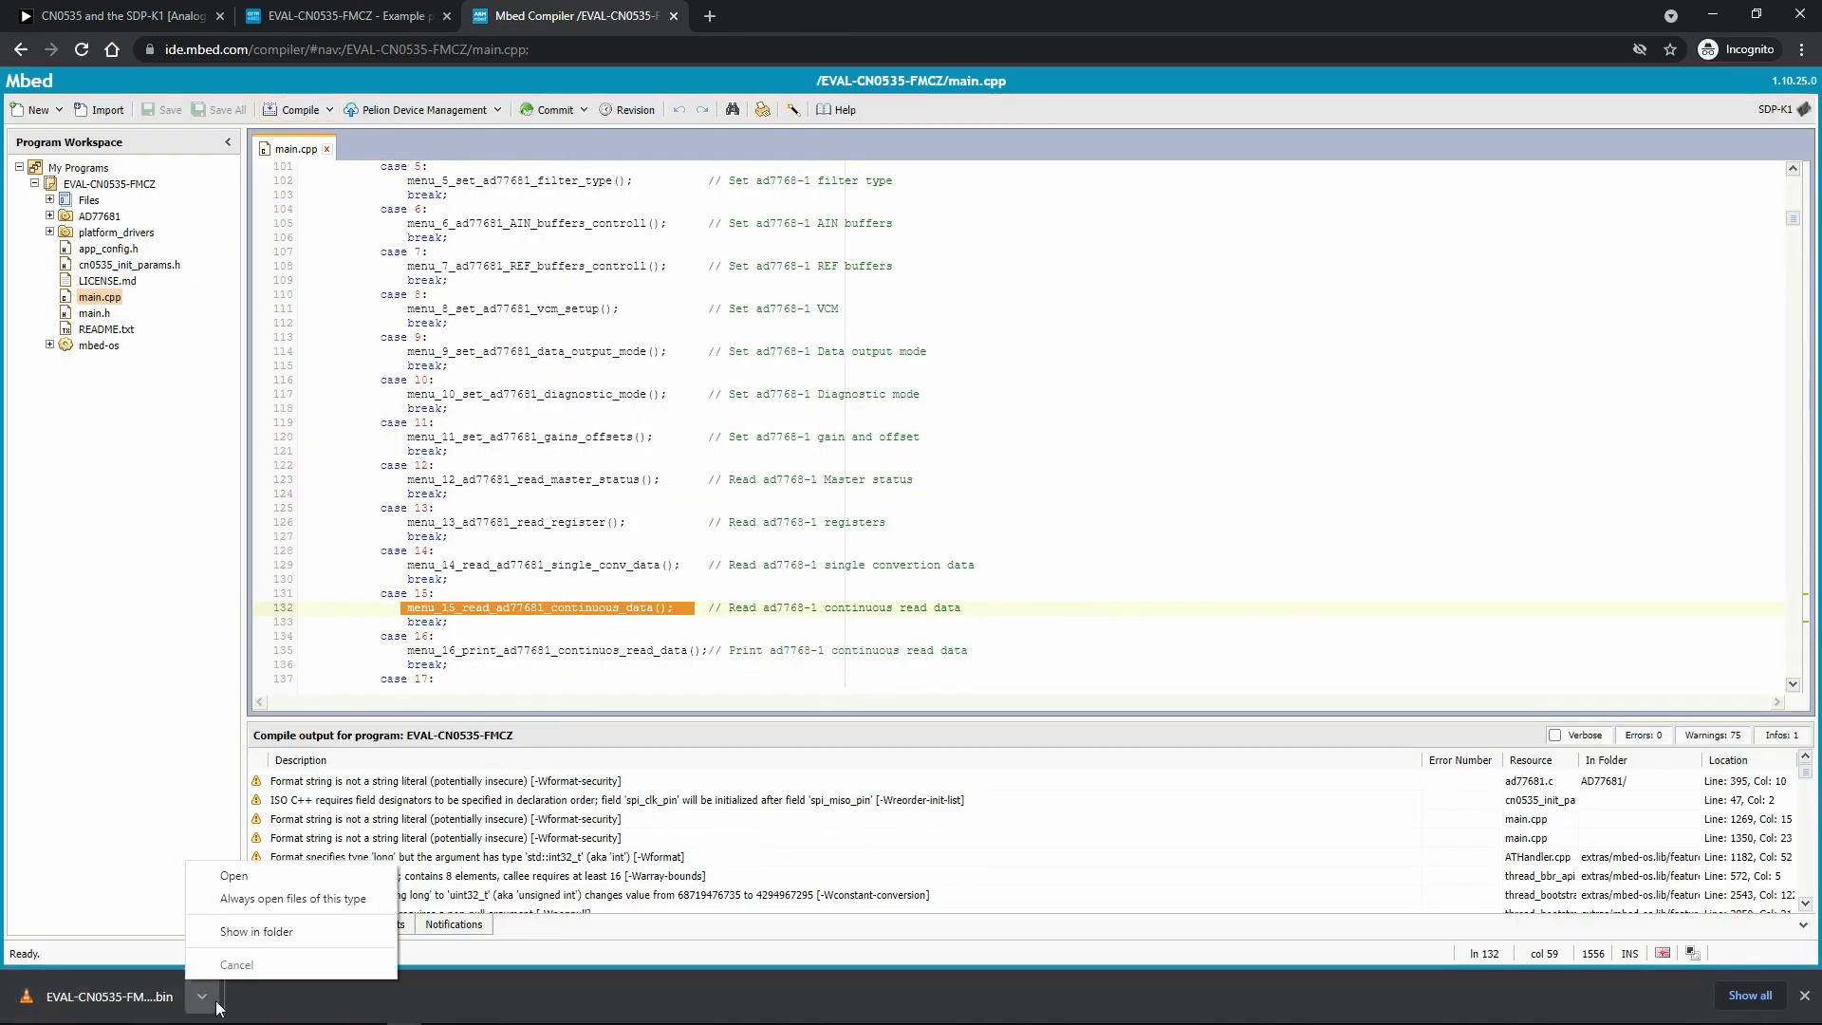
pyautogui.click(255, 931)
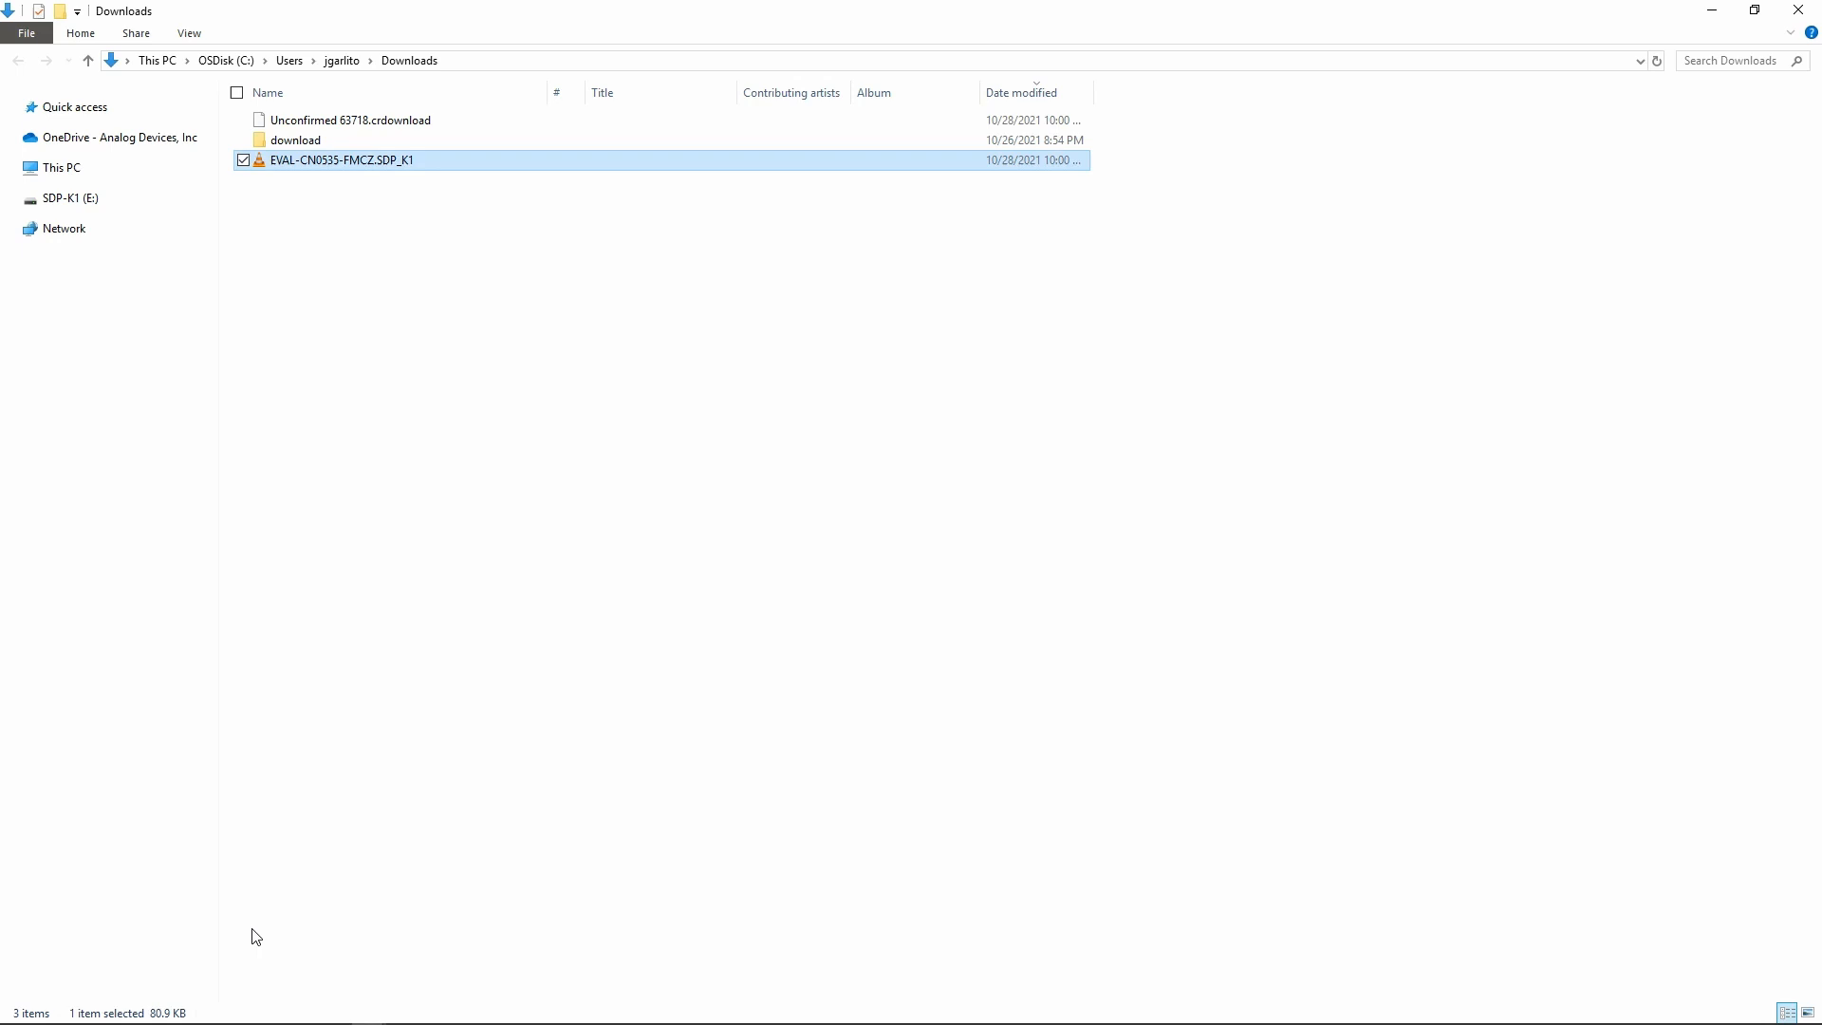
pyautogui.moveTo(224, 195)
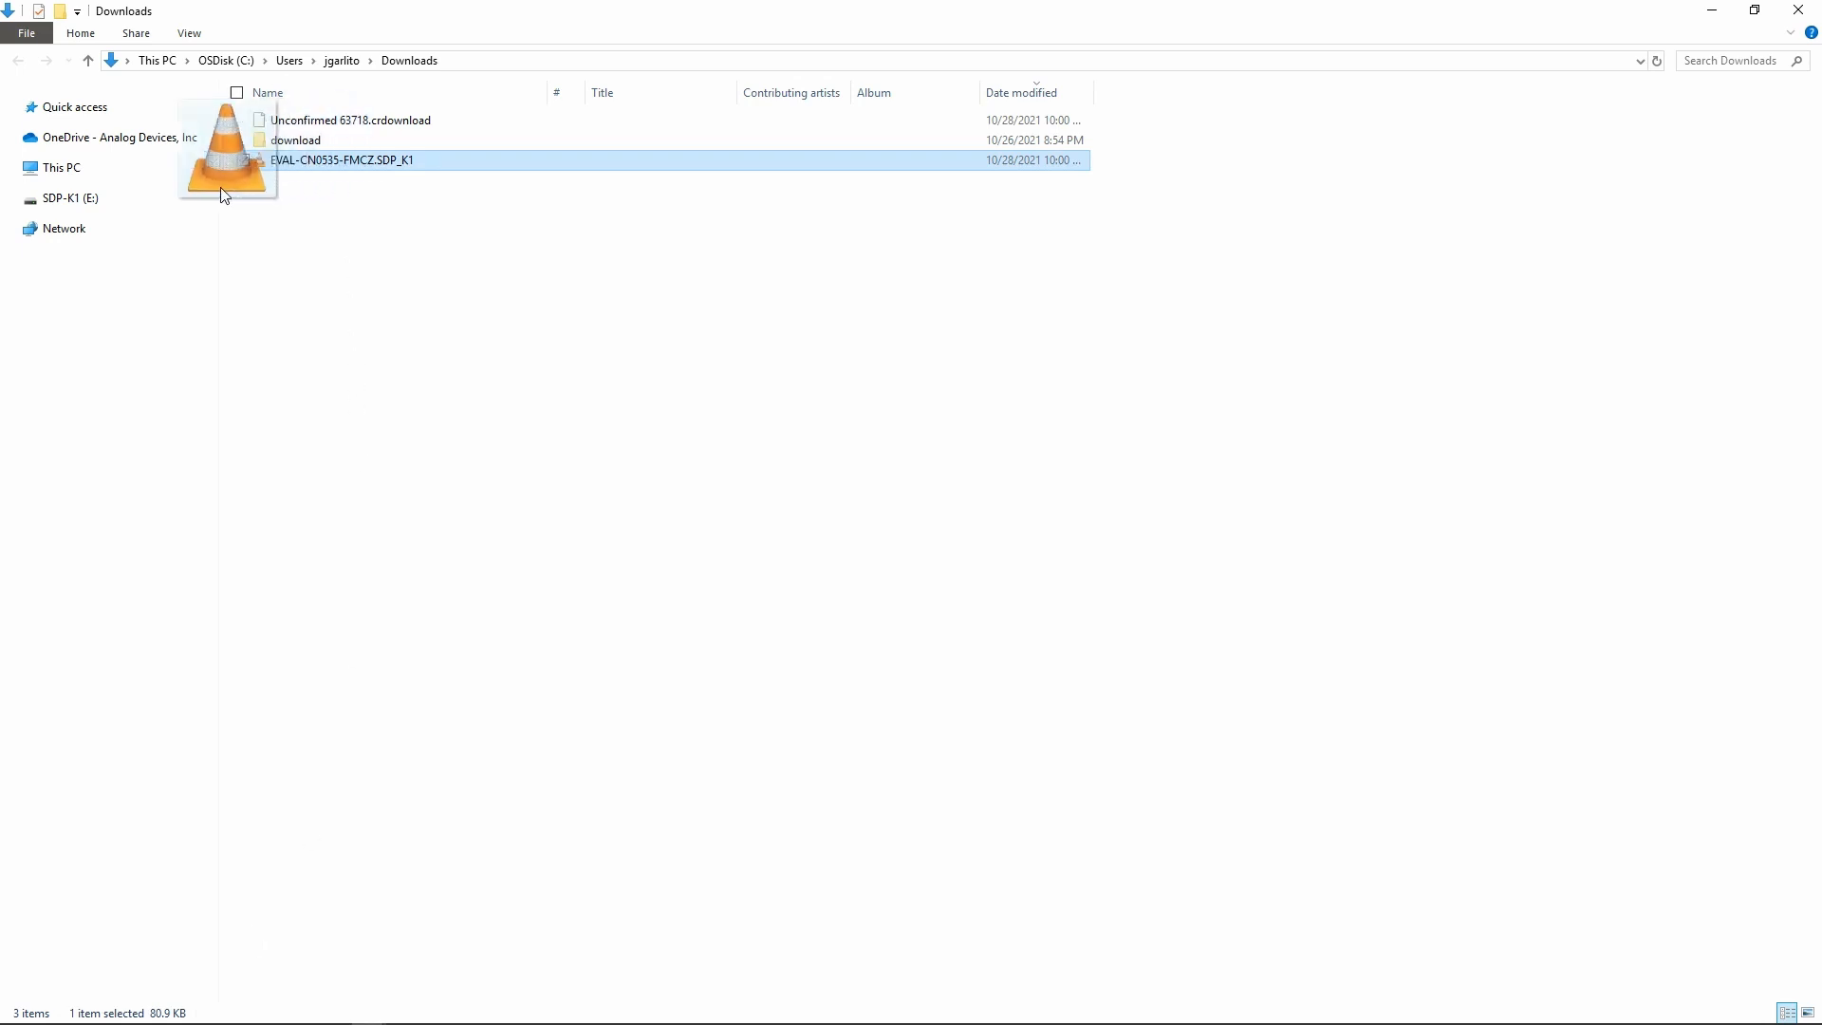
# Step: Drag EVAL-CN0535-FMCZ.SDP_K1 from Downloads onto the SDP-K1 (E:) drive
pyautogui.moveTo(340, 160); pyautogui.dragTo(70, 197)
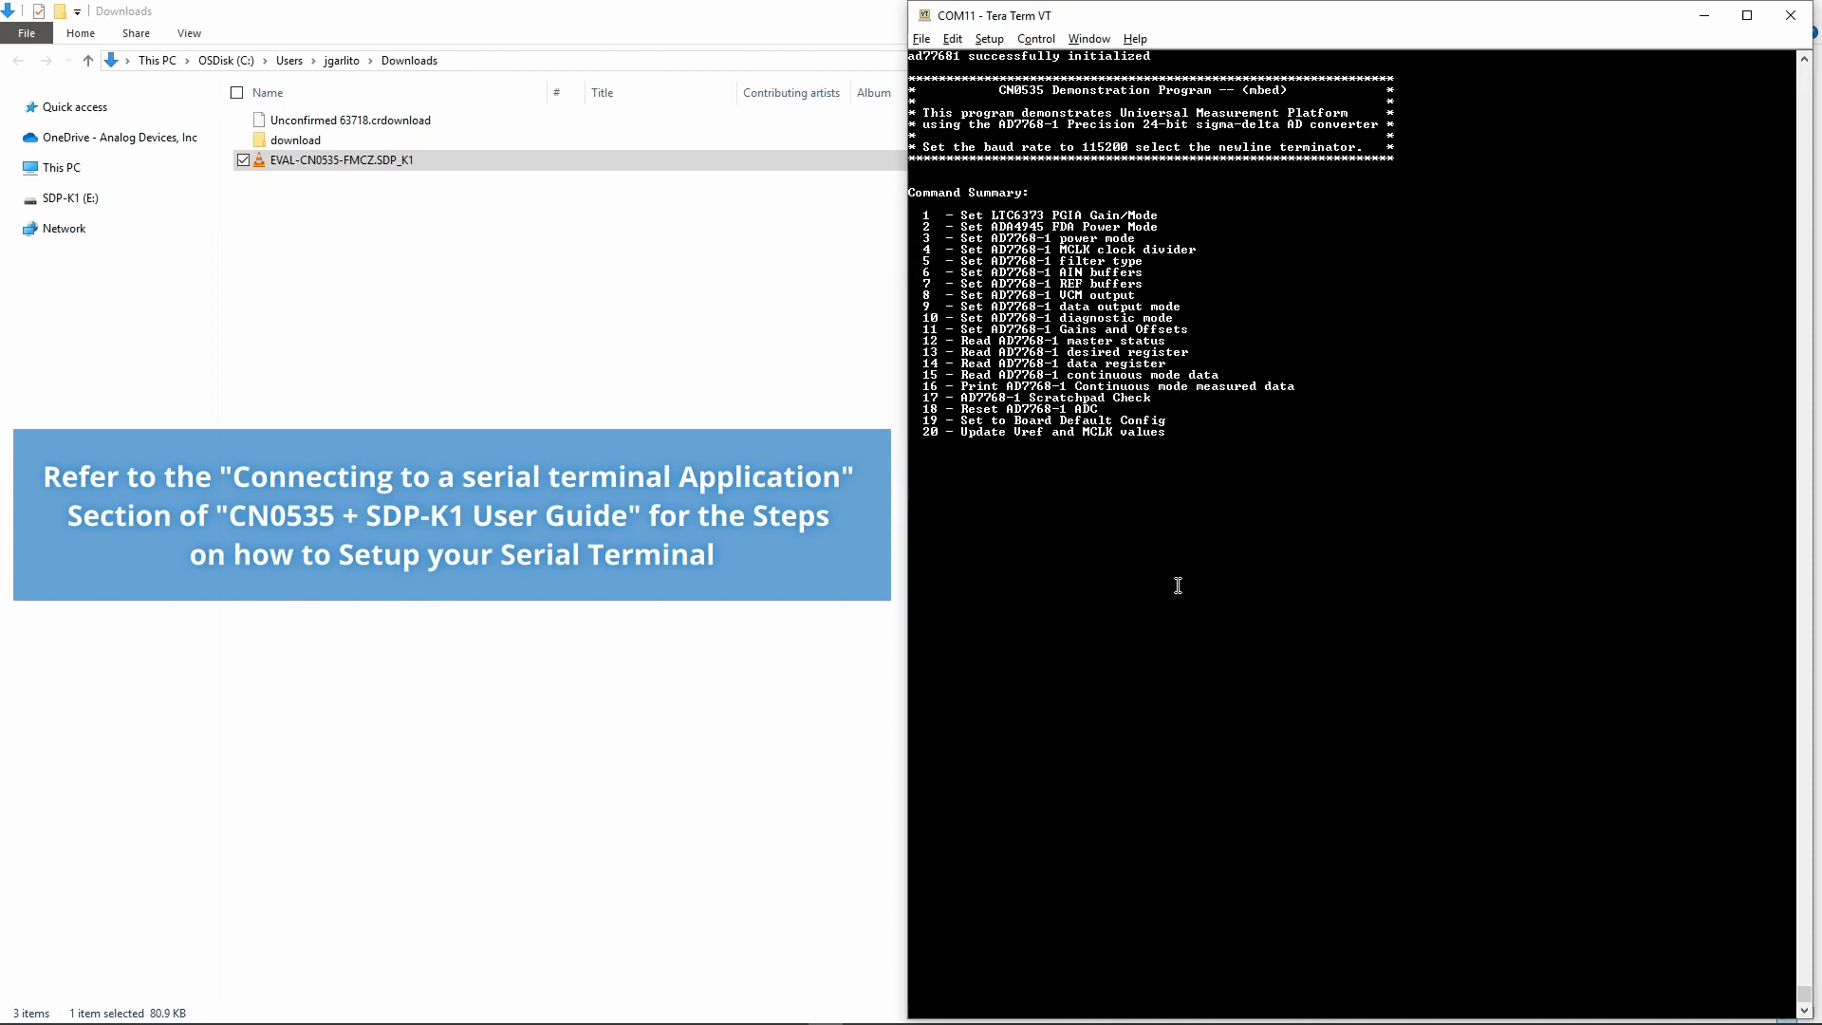
# Step: Read 10 continuous ADC samples and print their data with command 16
pyautogui.write('10')
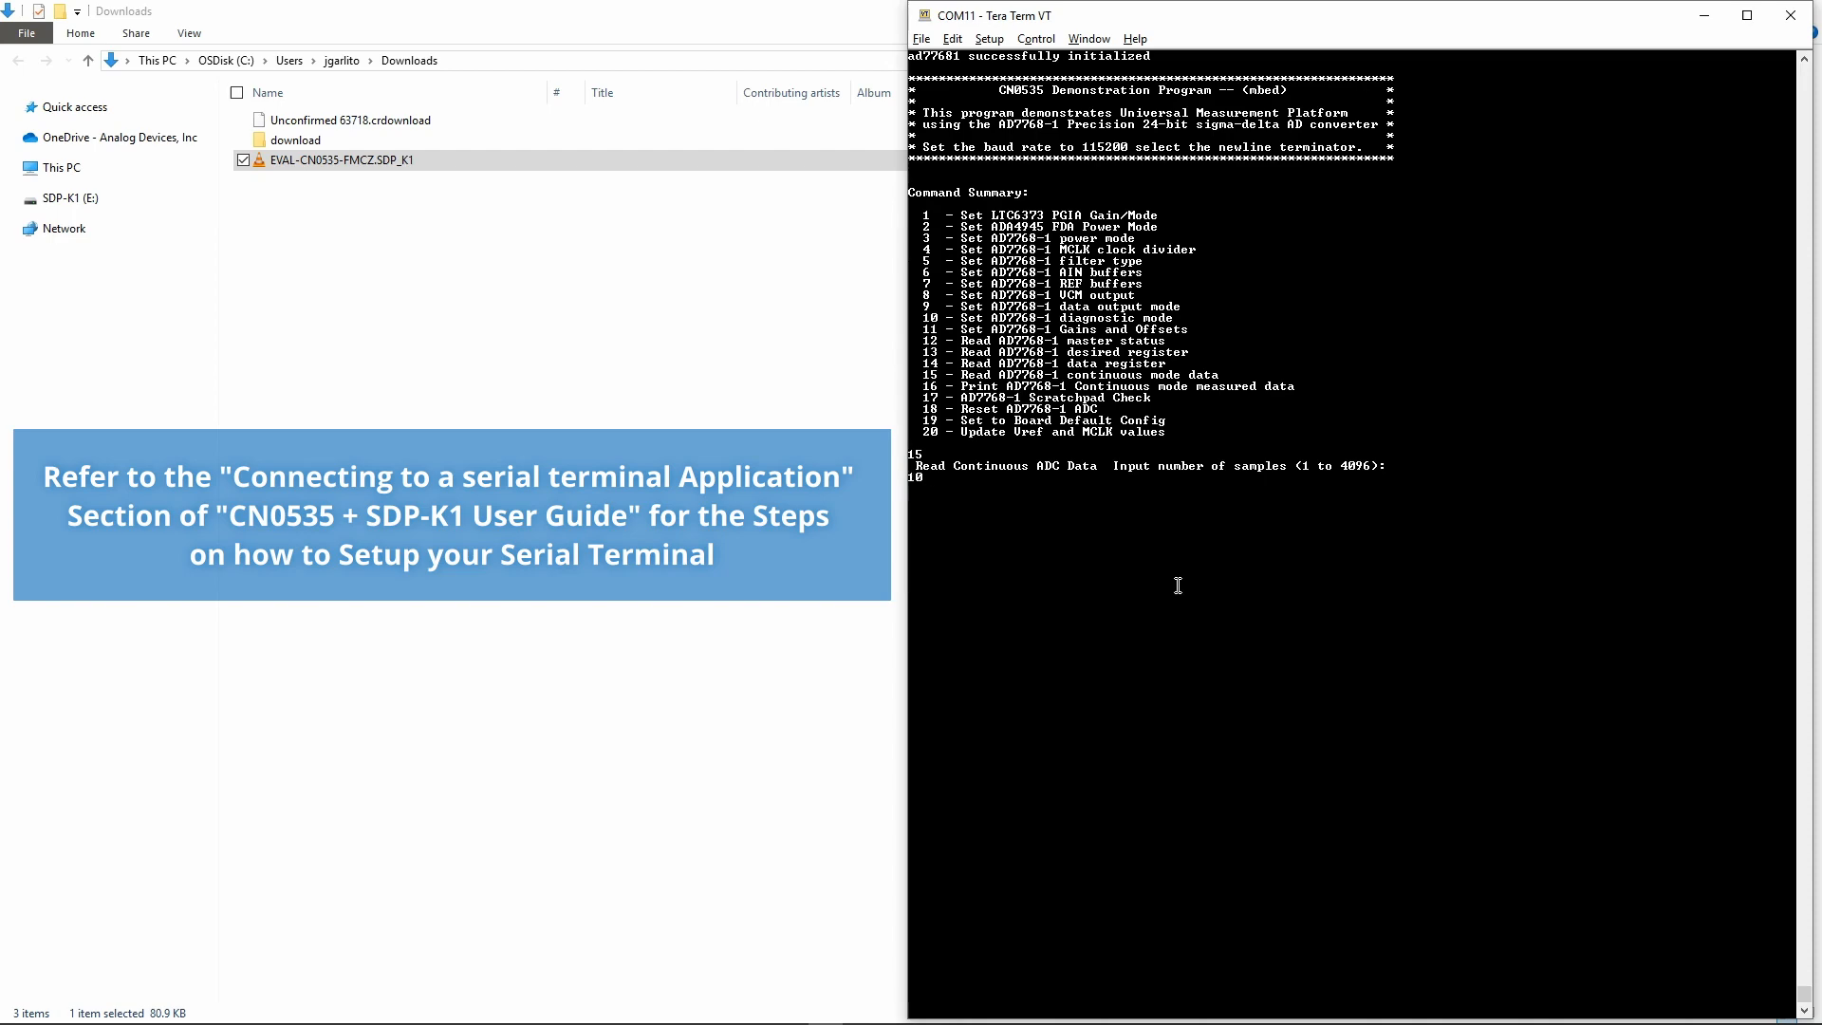
pyautogui.press('Return')
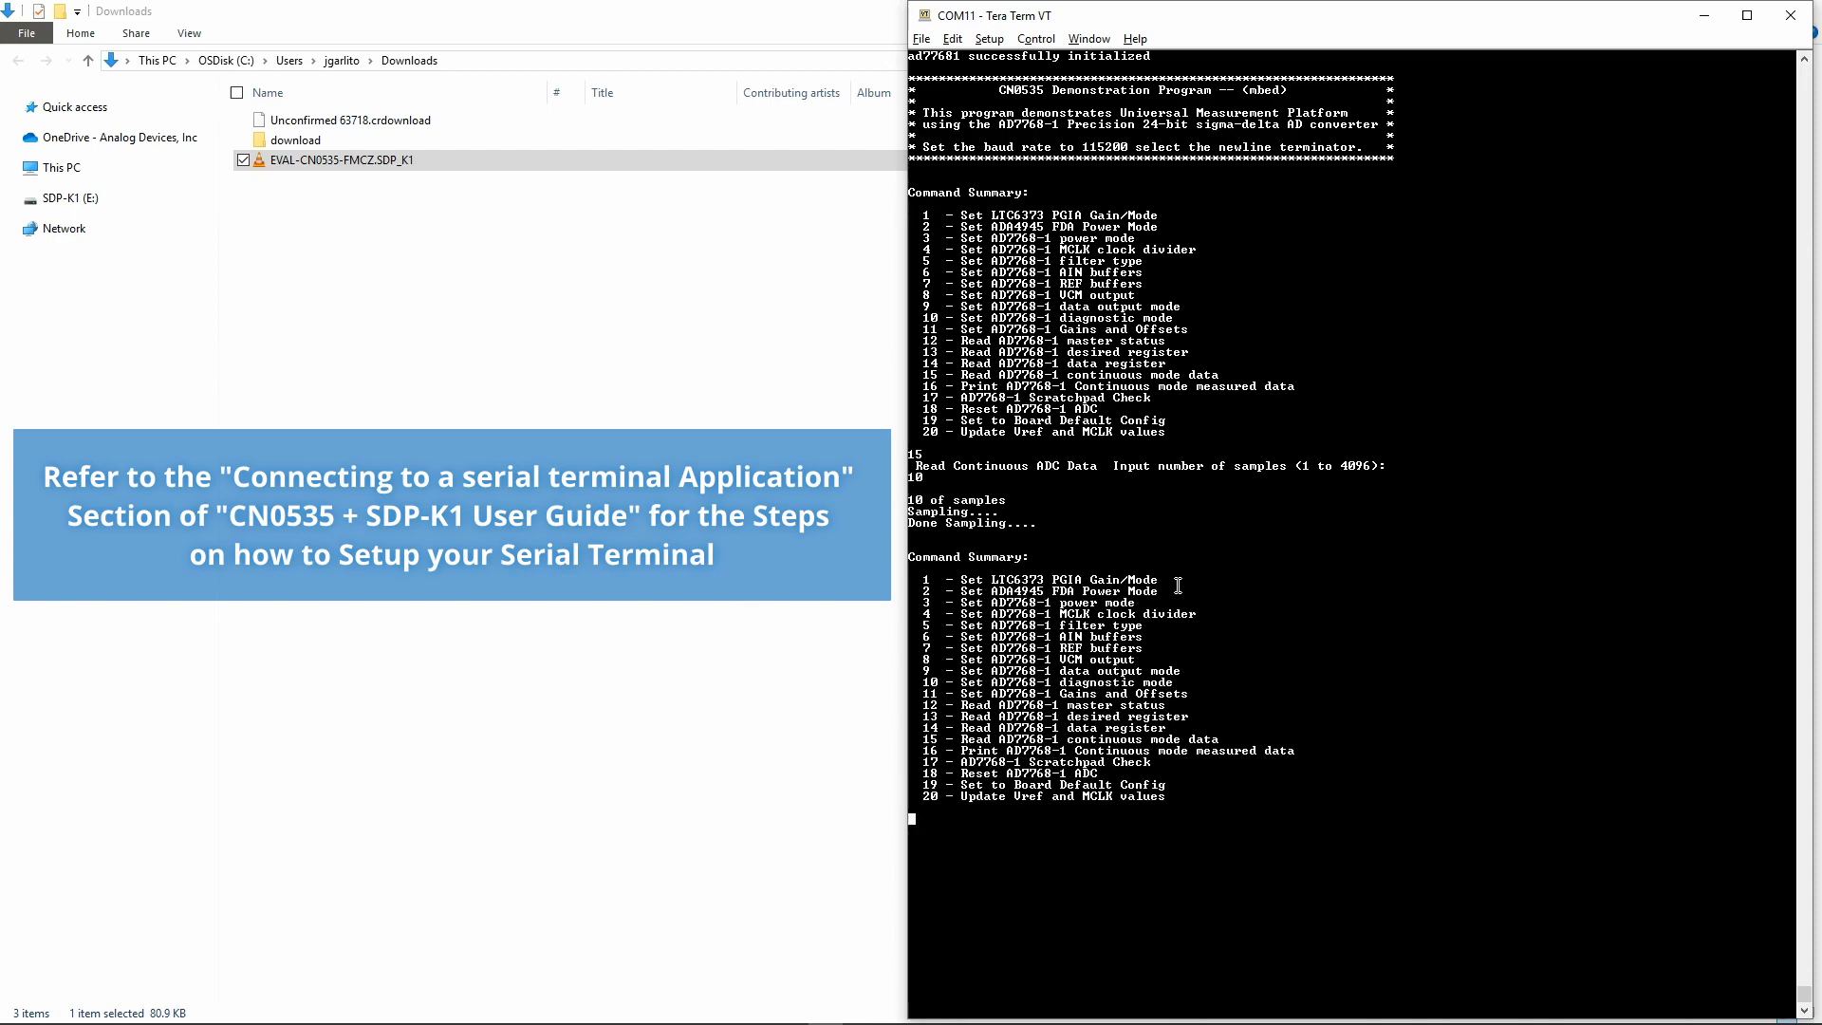
pyautogui.write('16')
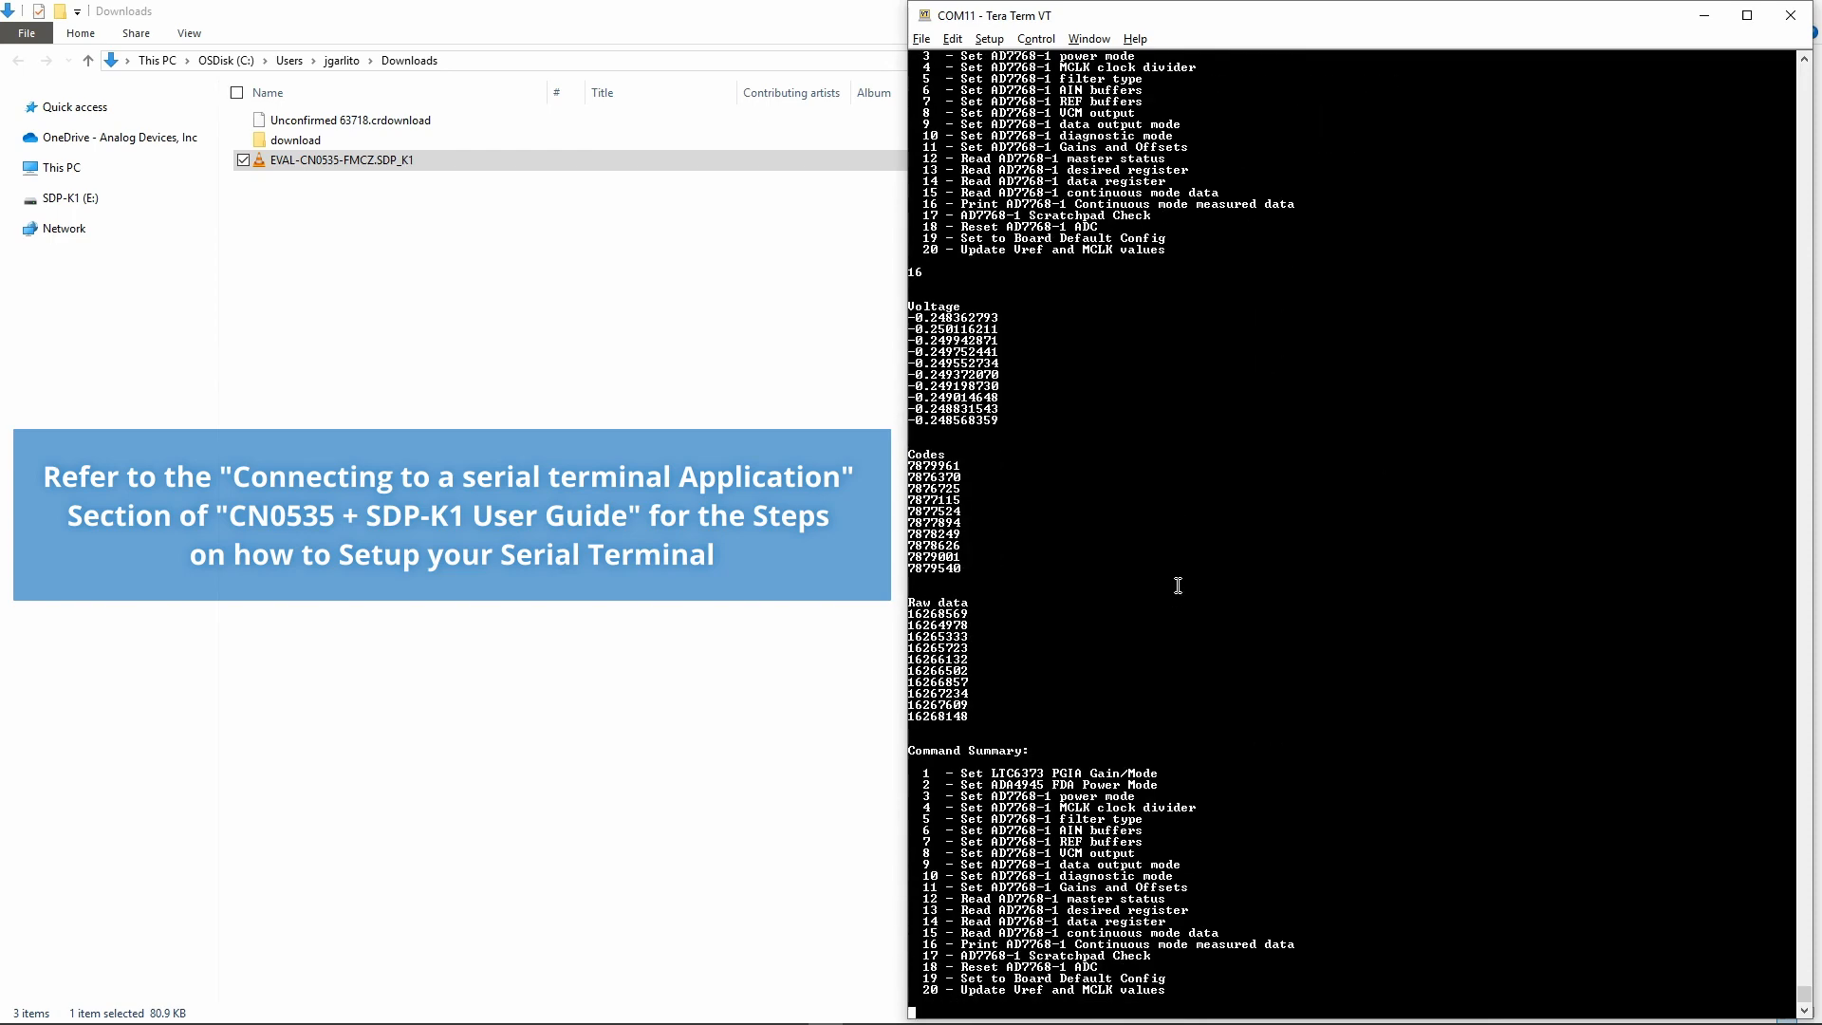